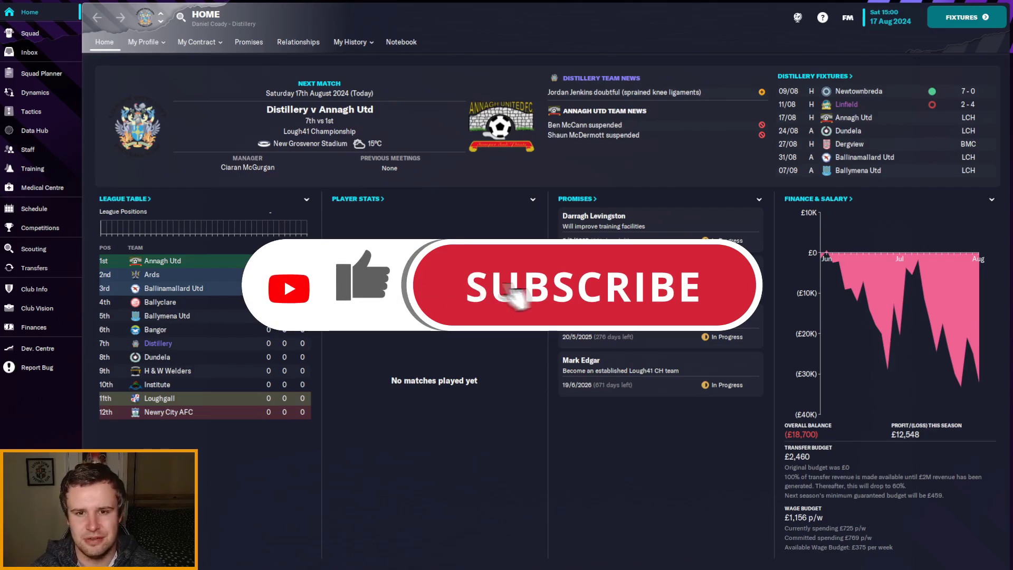
# Show the Staff overview with the group filter set to All, listing all 18 staff members
pyautogui.click(578, 286)
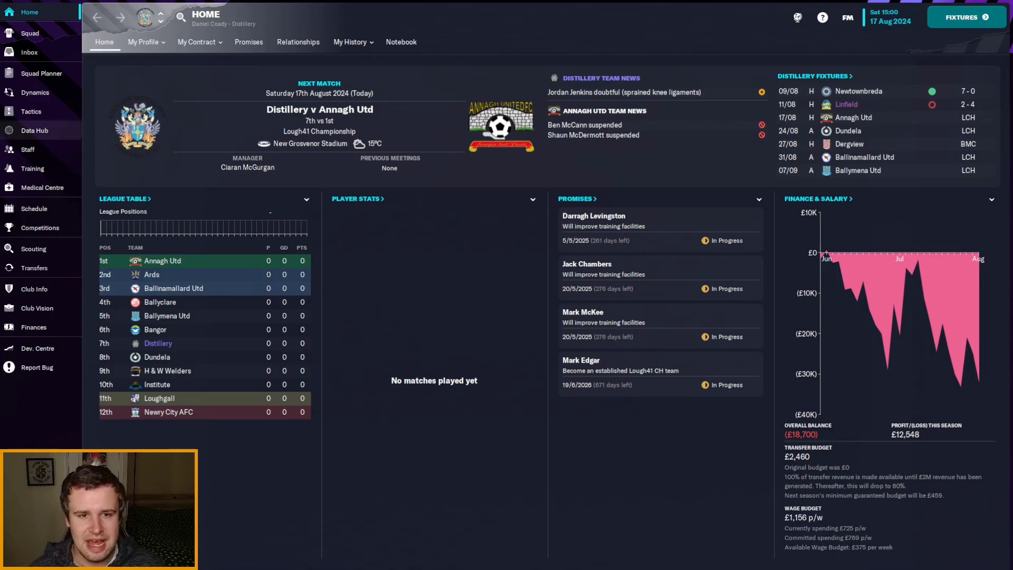
pyautogui.click(27, 149)
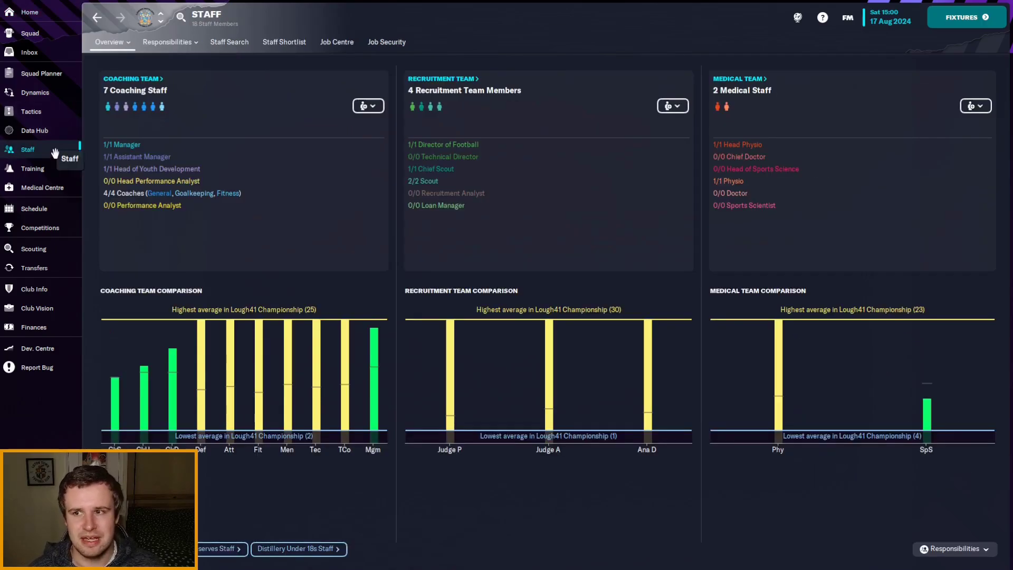
pyautogui.click(111, 43)
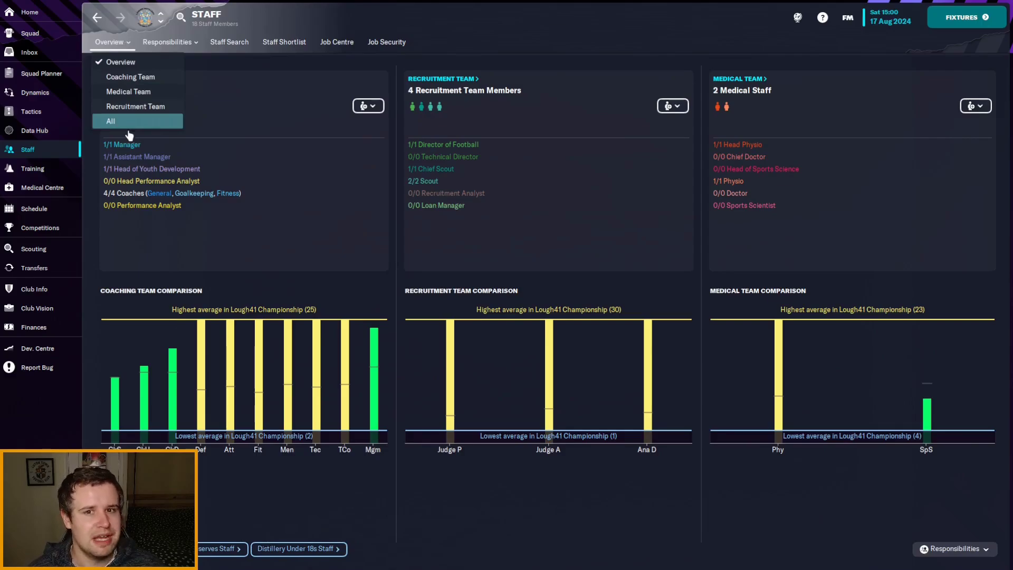
pyautogui.click(110, 121)
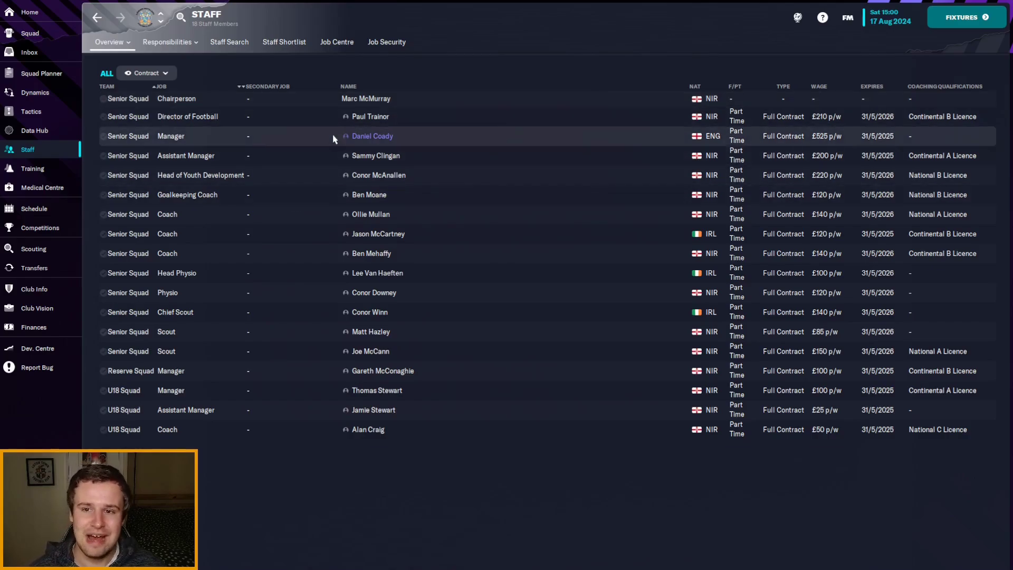
pyautogui.moveTo(347, 116)
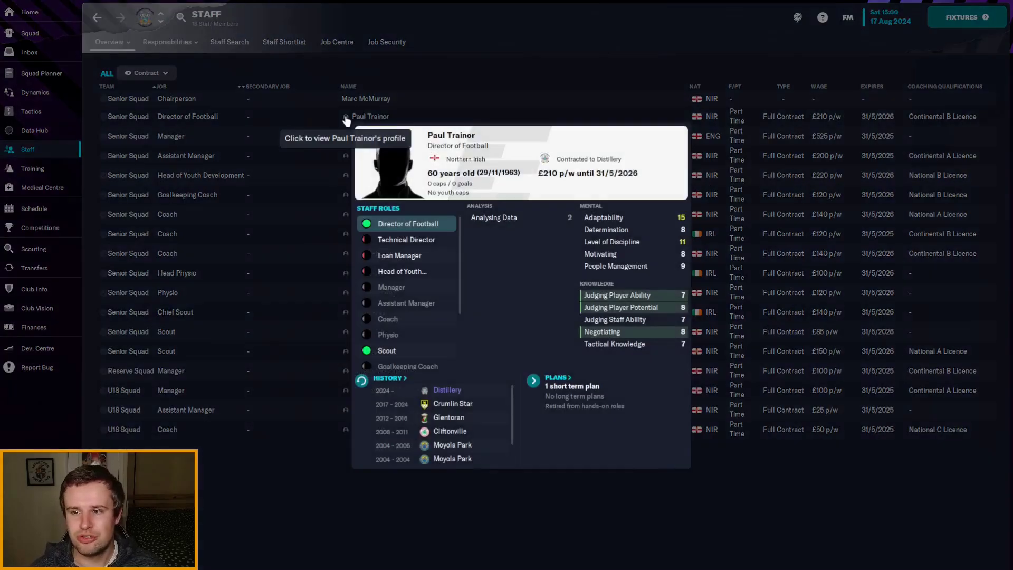
pyautogui.click(370, 116)
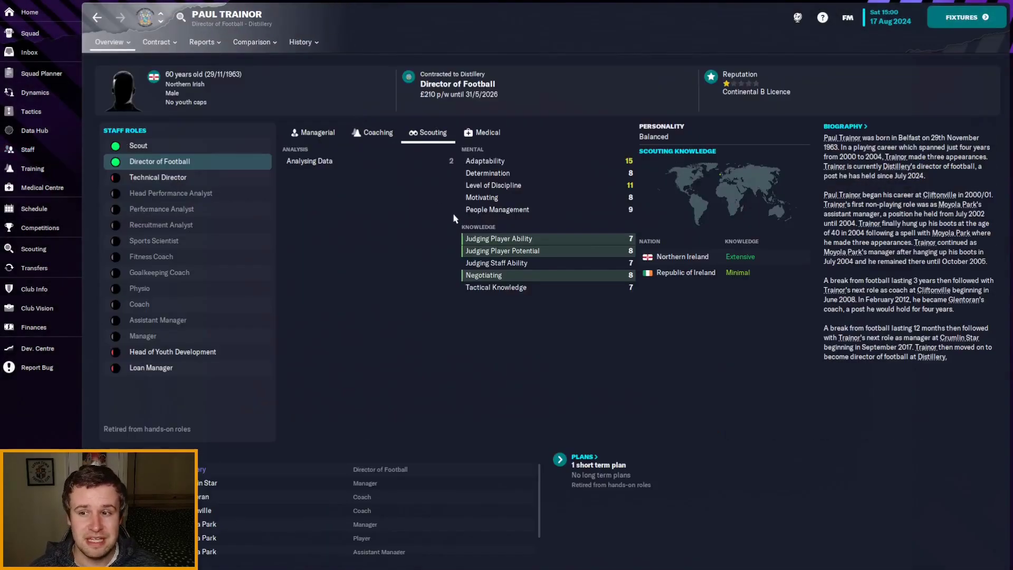
pyautogui.moveTo(194, 145)
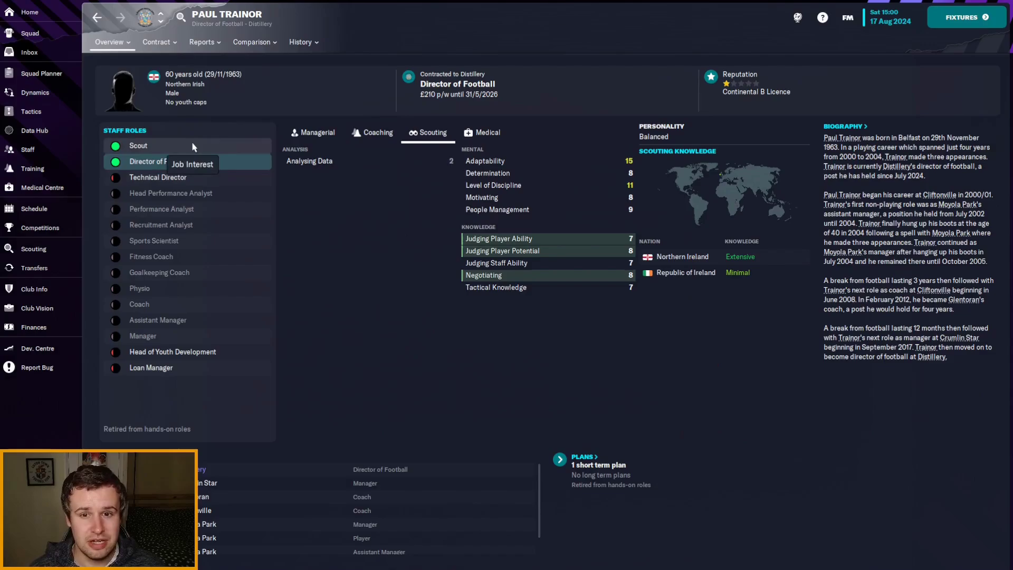
pyautogui.click(376, 133)
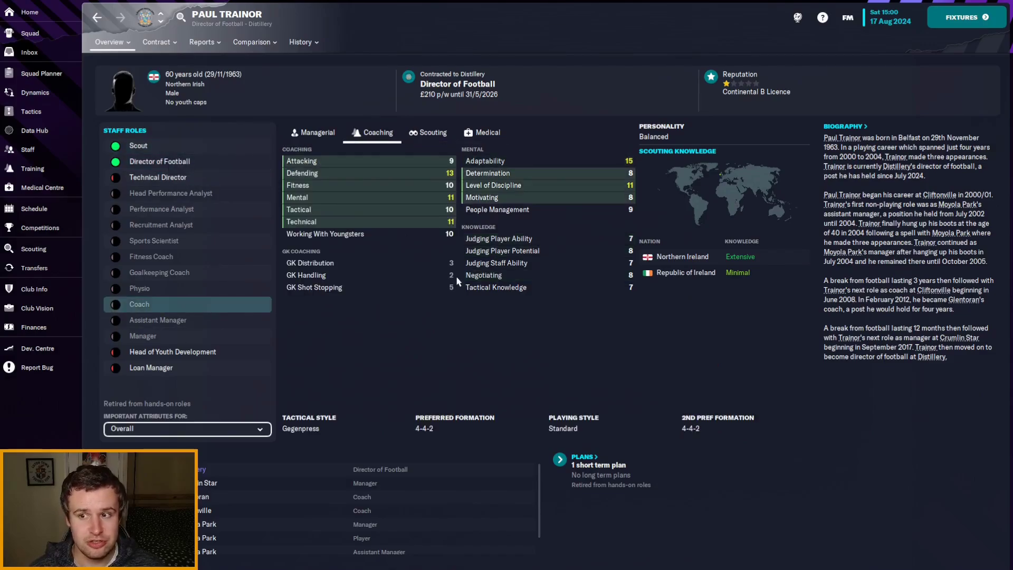
pyautogui.moveTo(434, 243)
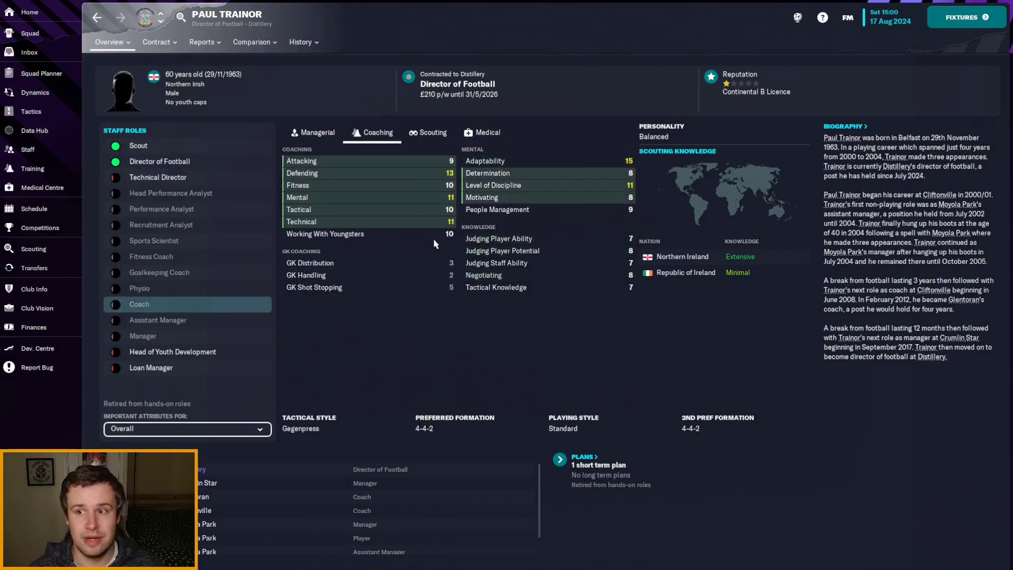
pyautogui.moveTo(419, 219)
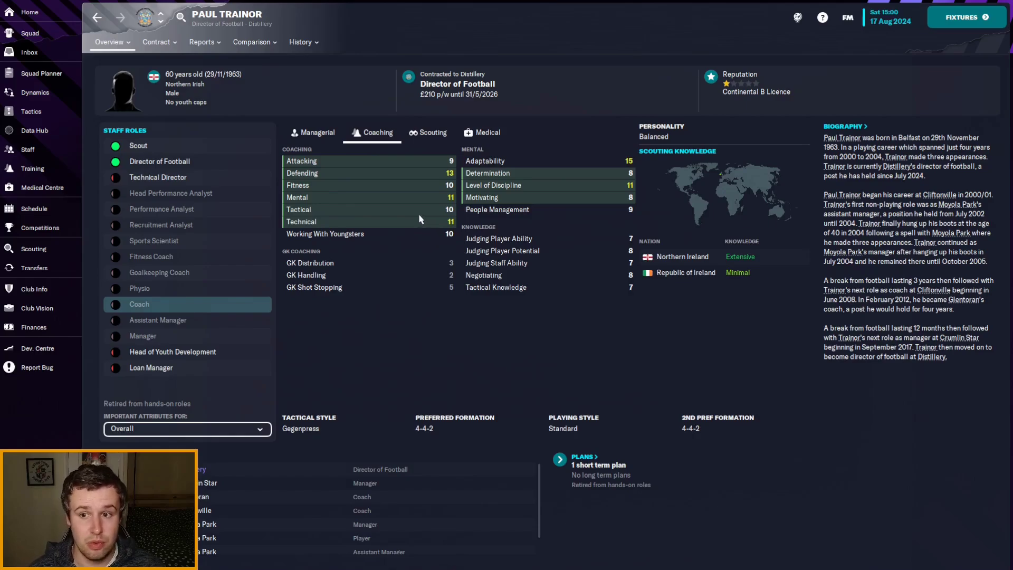
pyautogui.moveTo(405, 209)
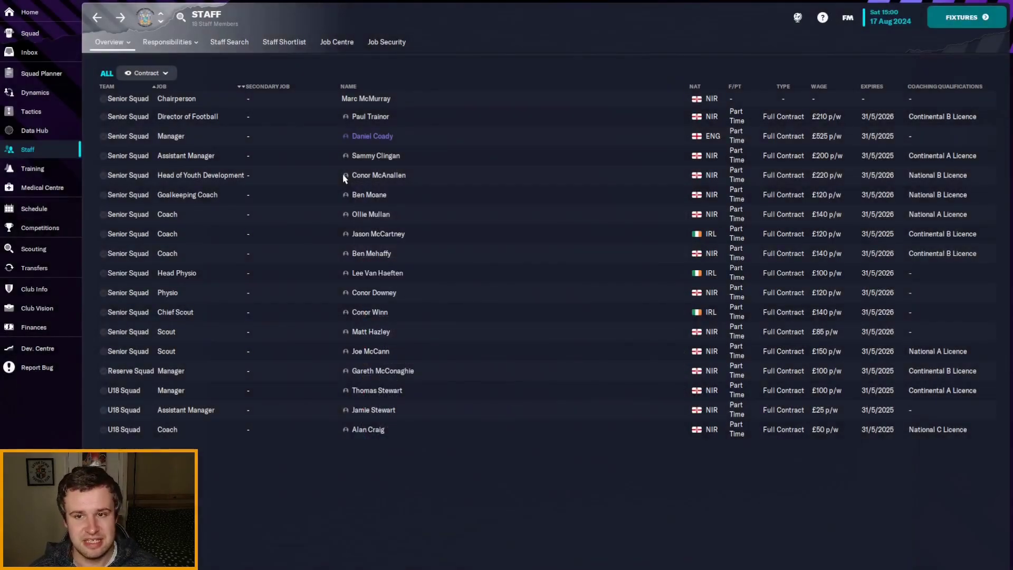
pyautogui.moveTo(309, 203)
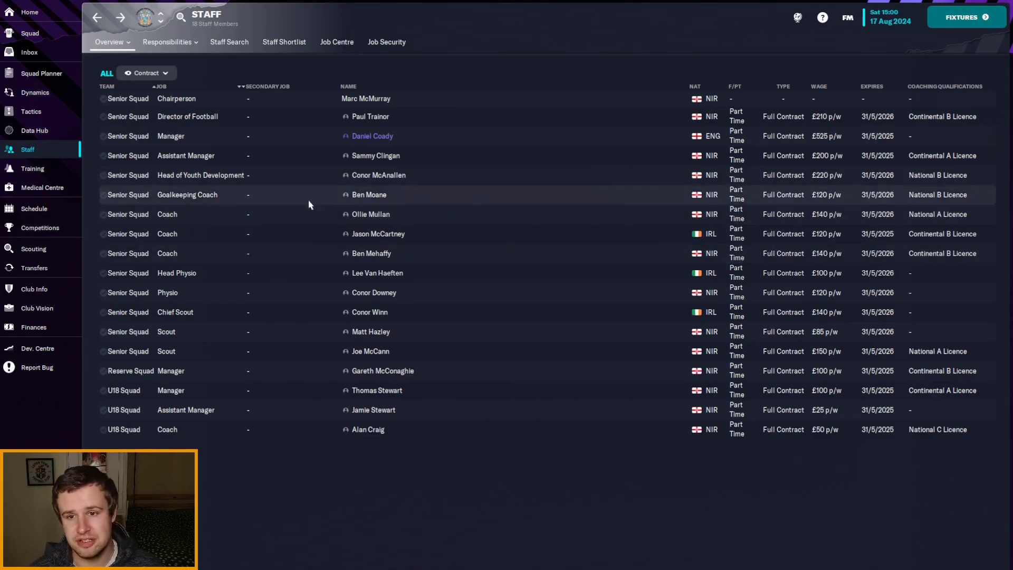
pyautogui.moveTo(339, 194)
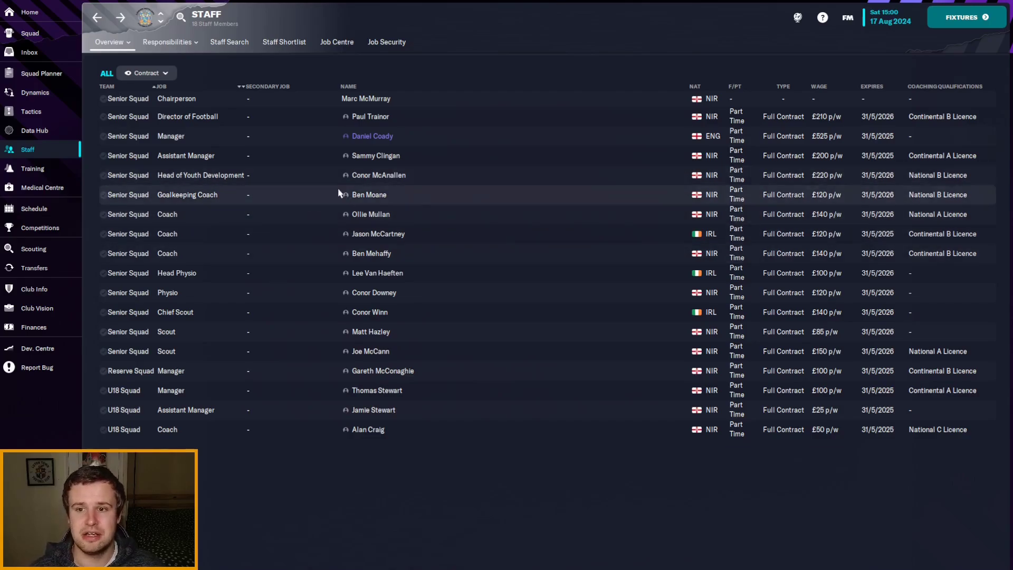
pyautogui.moveTo(370, 194)
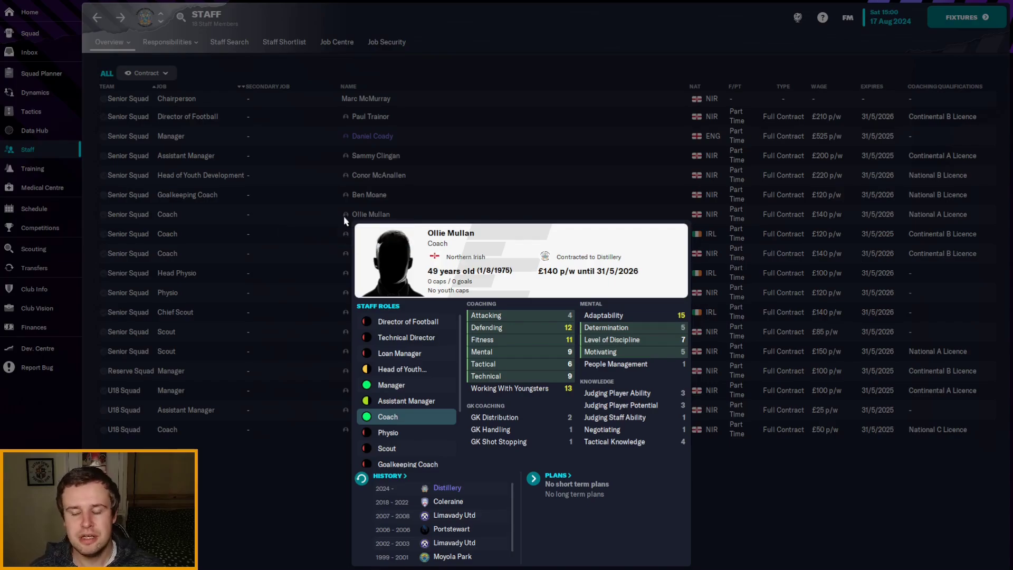
pyautogui.moveTo(345, 248)
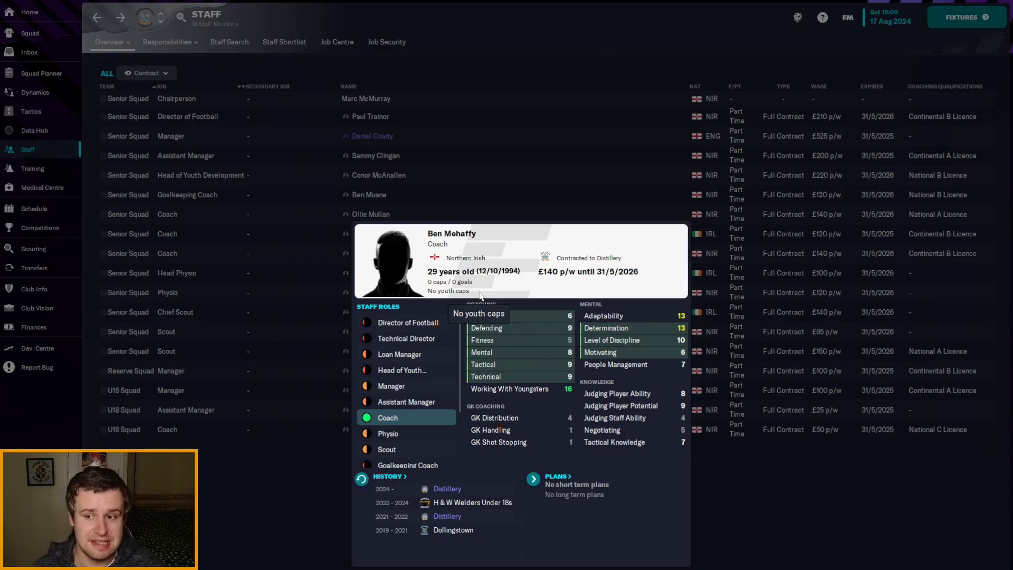
pyautogui.moveTo(321, 296)
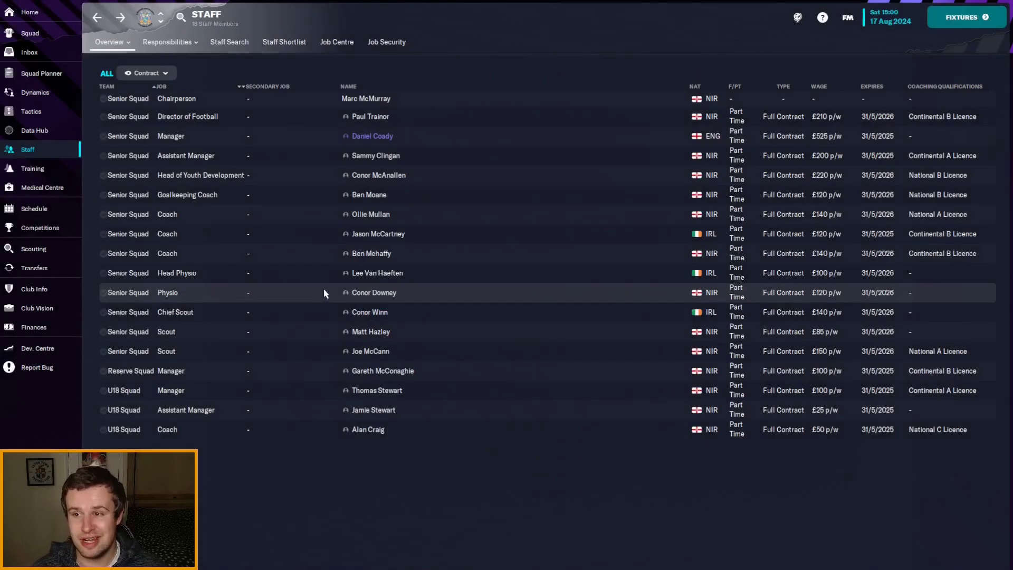
pyautogui.moveTo(347, 313)
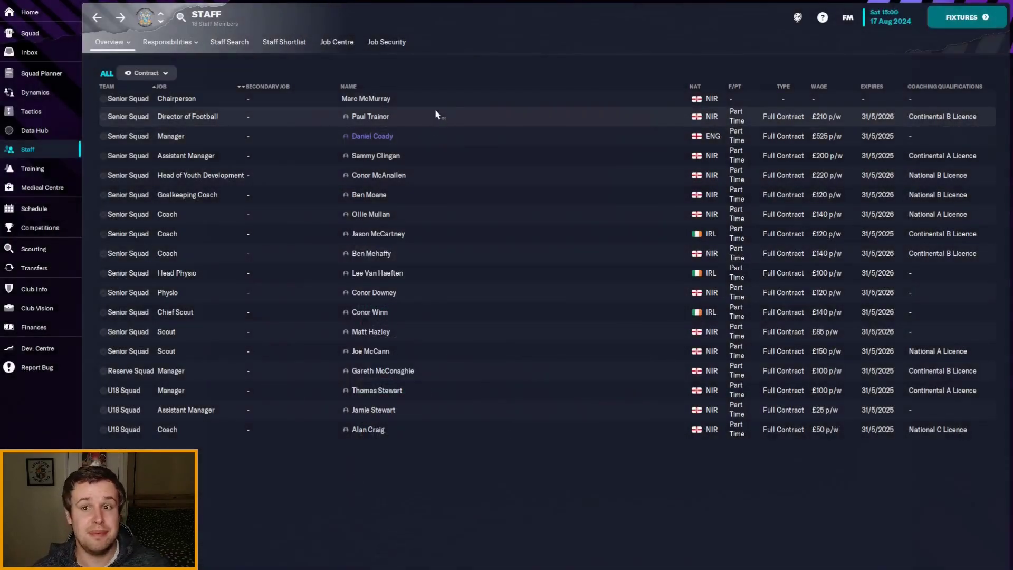
pyautogui.moveTo(434, 103)
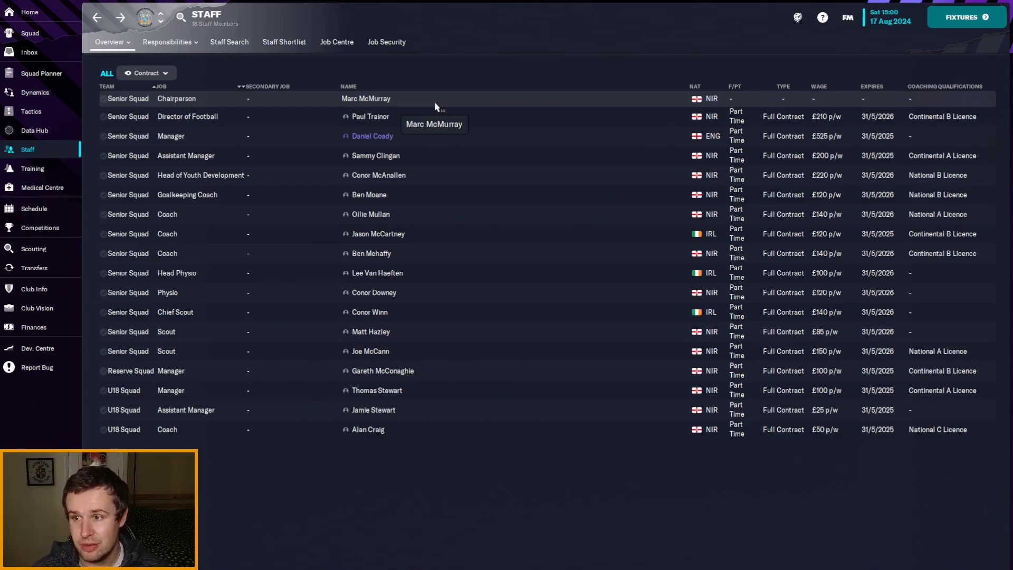
pyautogui.moveTo(401, 120)
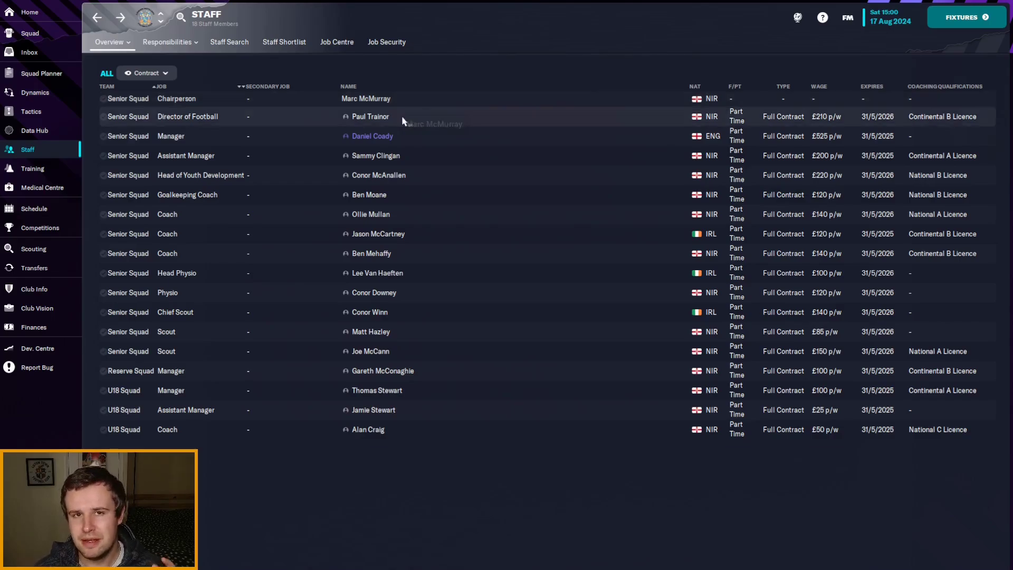
# Go to the Transfer Centre showing the three Linfield loan deals at contract stage
pyautogui.click(34, 267)
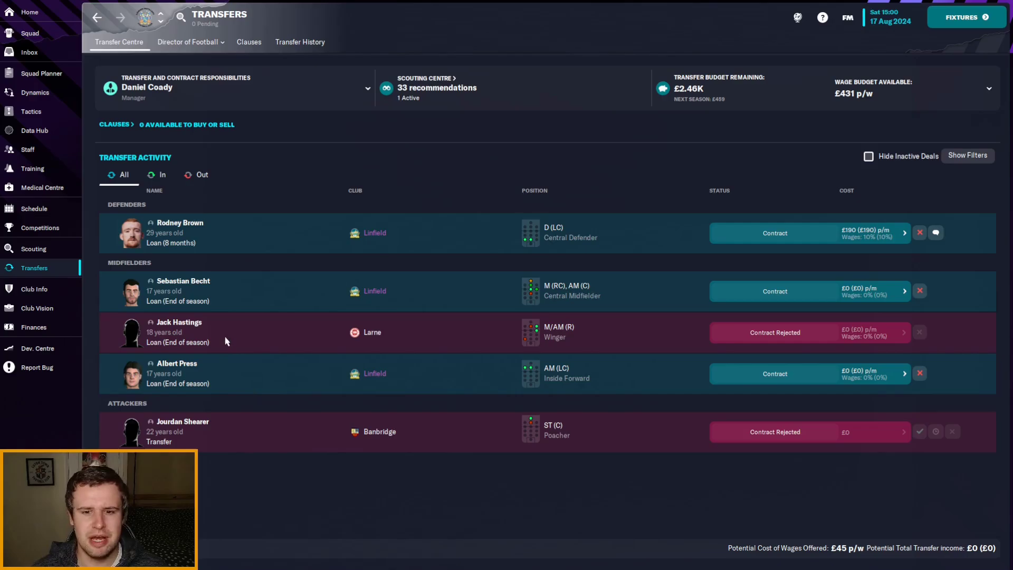
pyautogui.moveTo(226, 341)
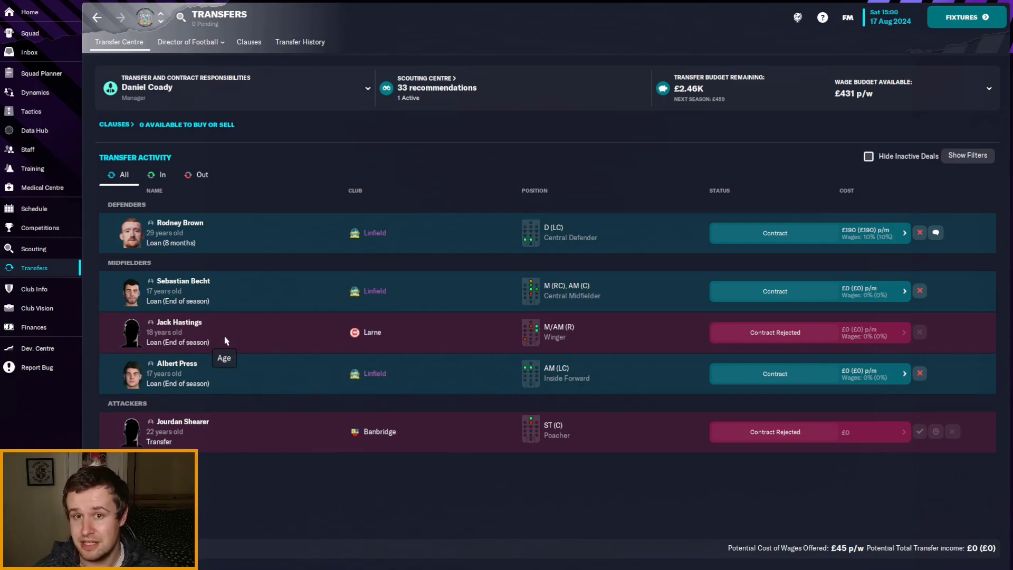
pyautogui.moveTo(281, 98)
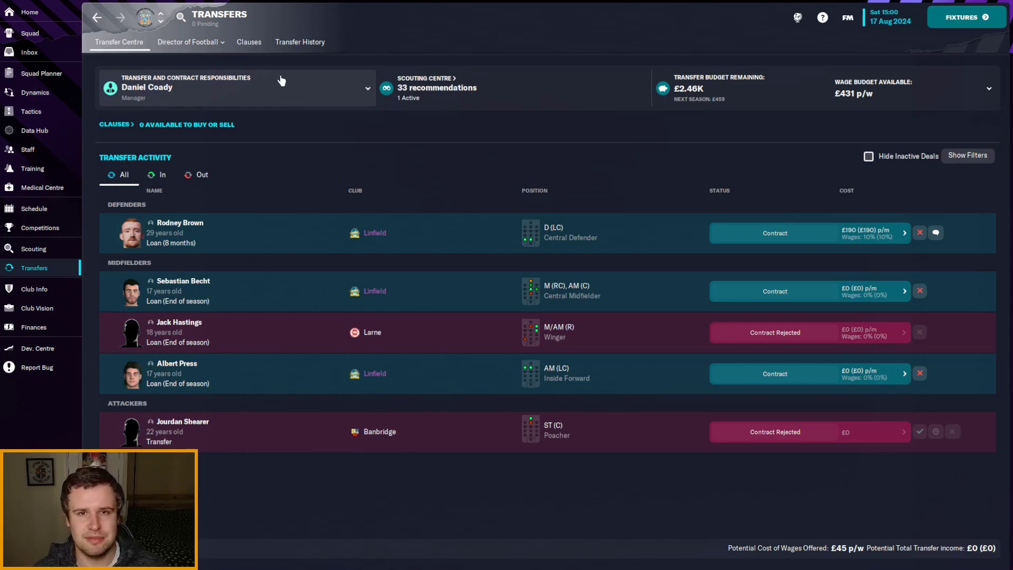
pyautogui.moveTo(298, 62)
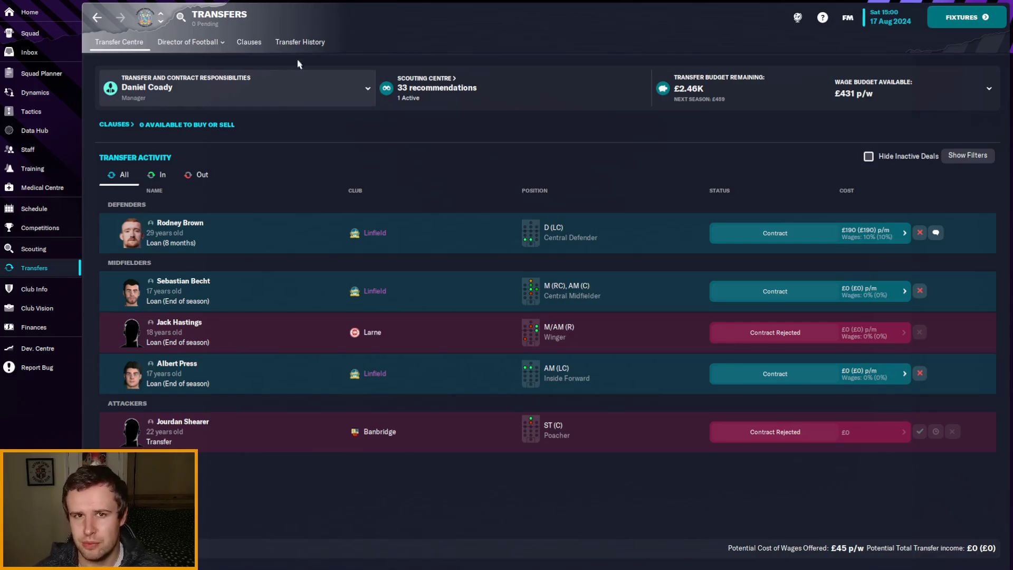
# Show Transfer History filtered to All Transfers for the 2024/25 season
pyautogui.click(300, 41)
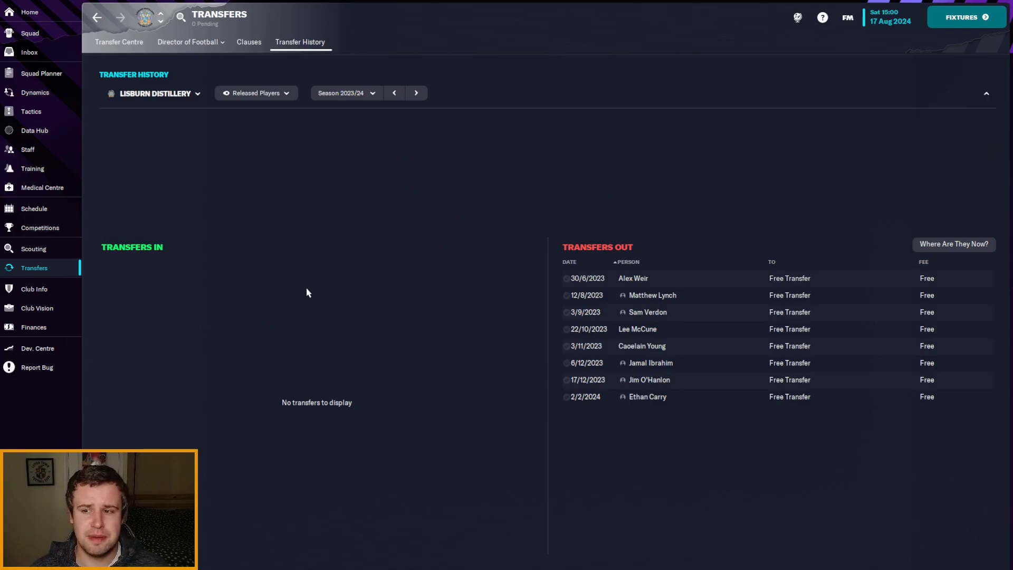
pyautogui.moveTo(349, 64)
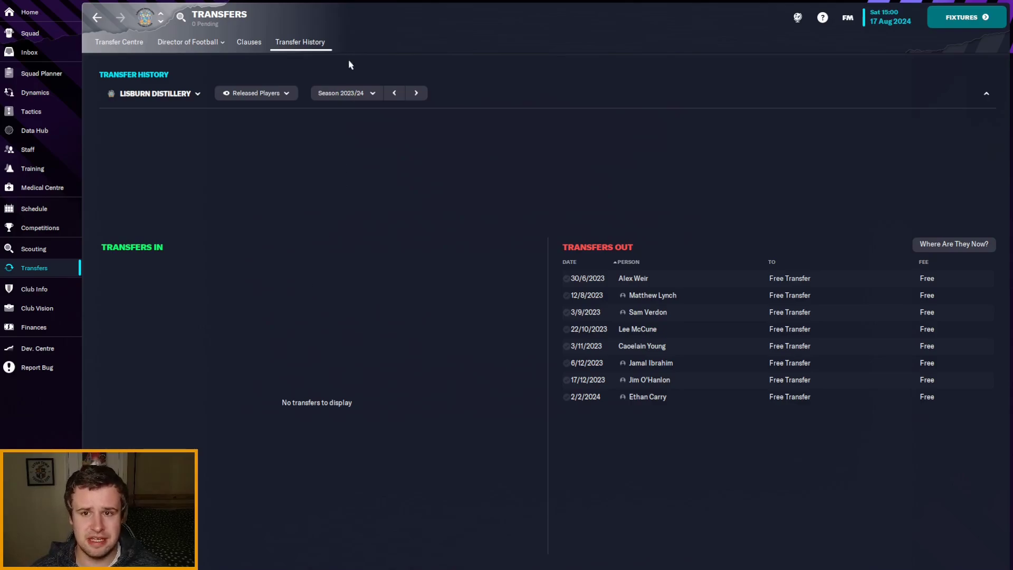
pyautogui.click(256, 93)
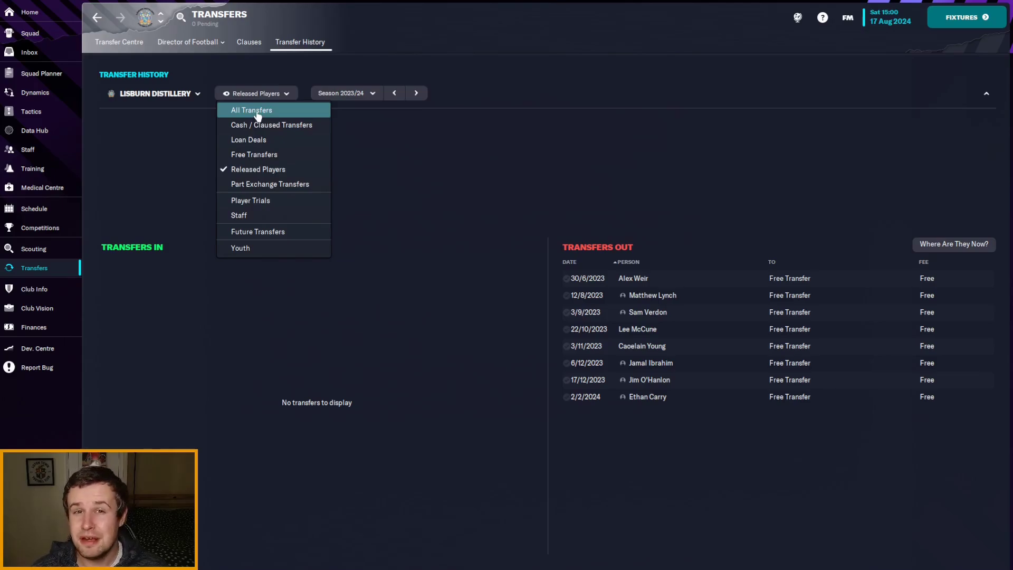
pyautogui.click(253, 110)
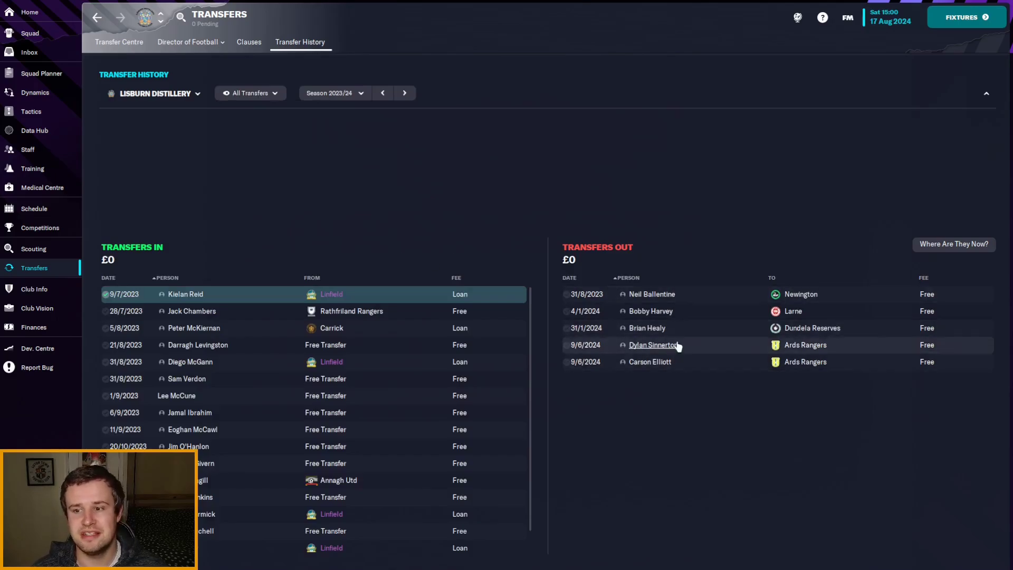
pyautogui.moveTo(688, 354)
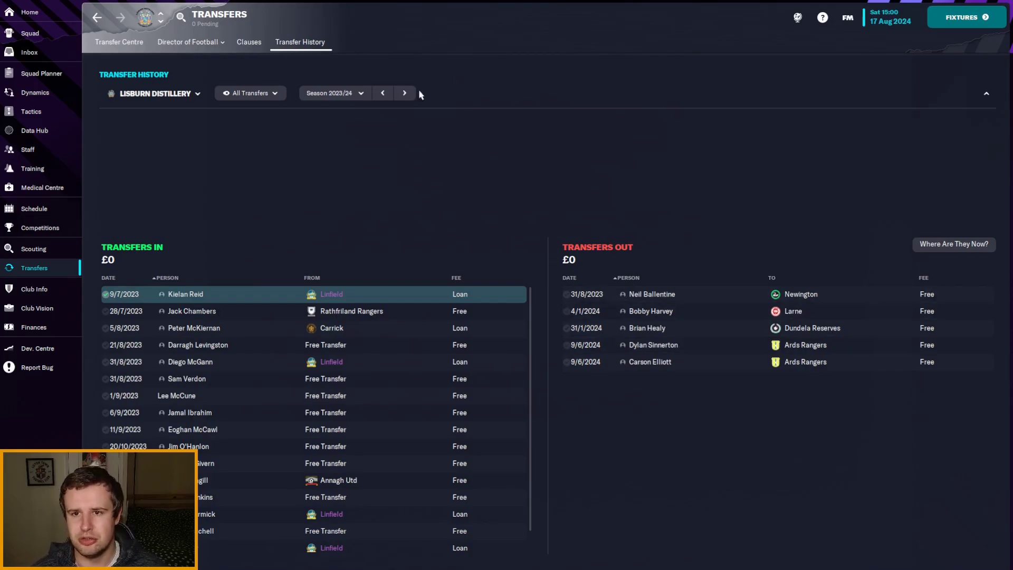
pyautogui.click(404, 93)
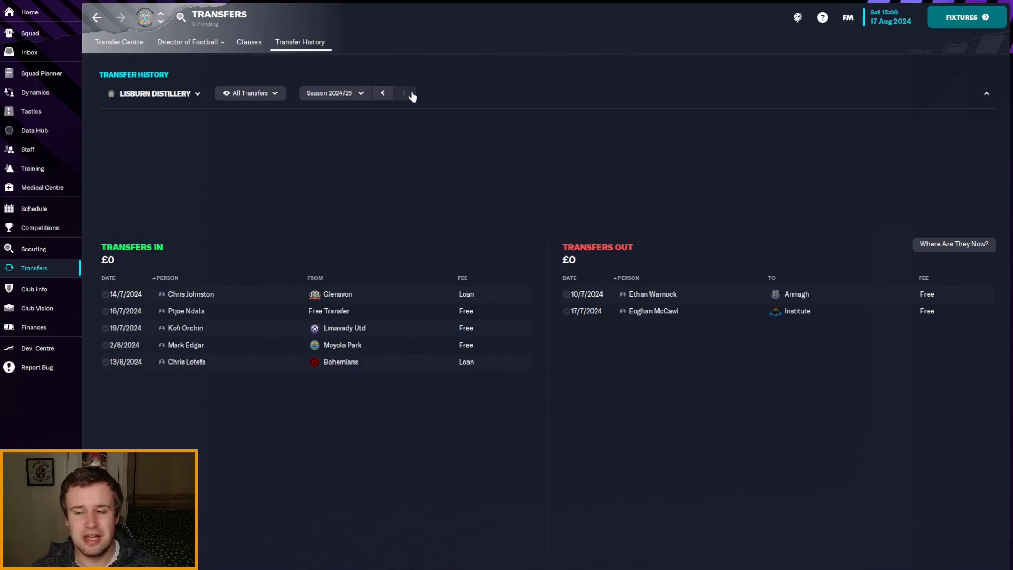
pyautogui.moveTo(564, 219)
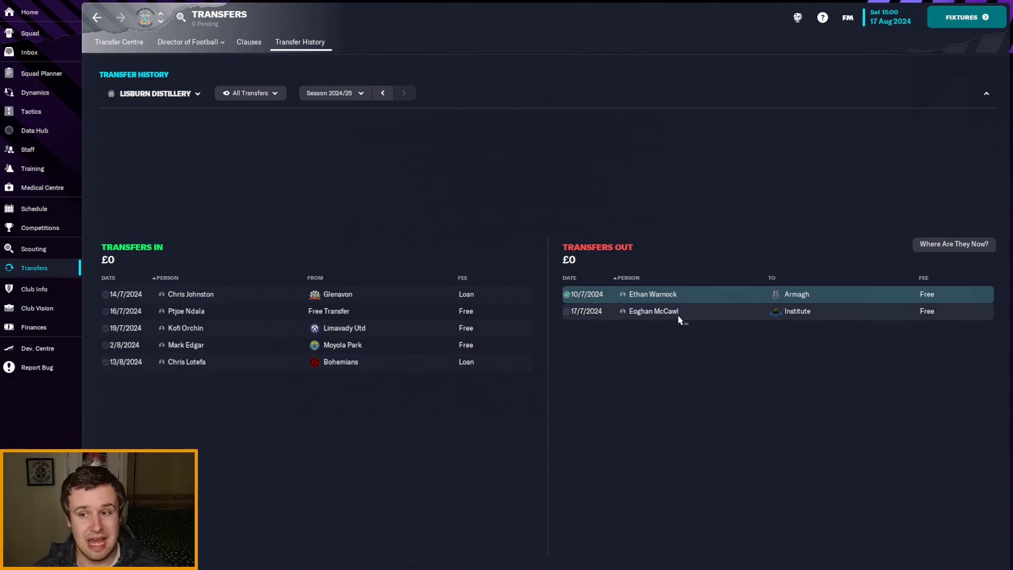
pyautogui.moveTo(652, 294)
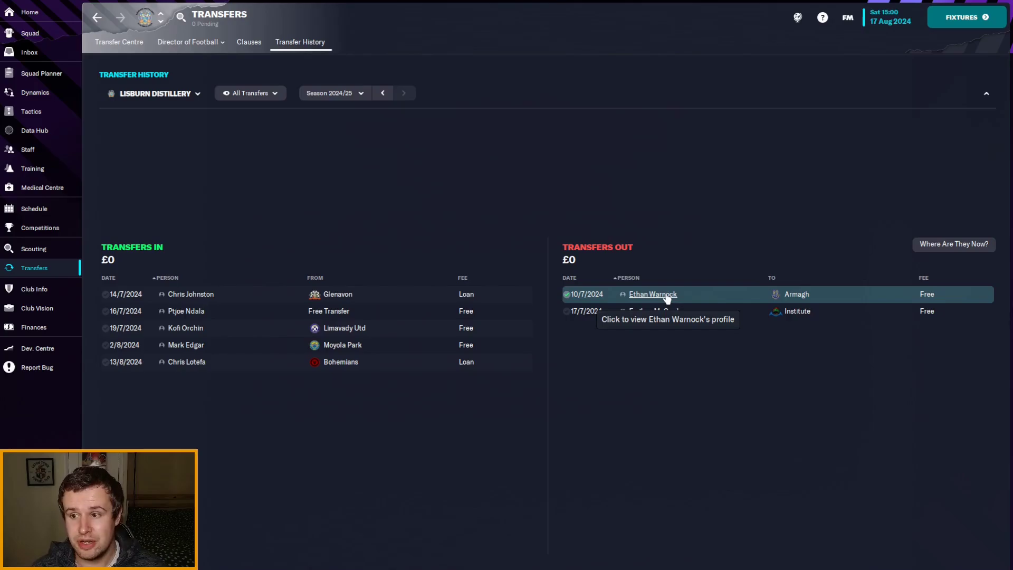
pyautogui.click(652, 294)
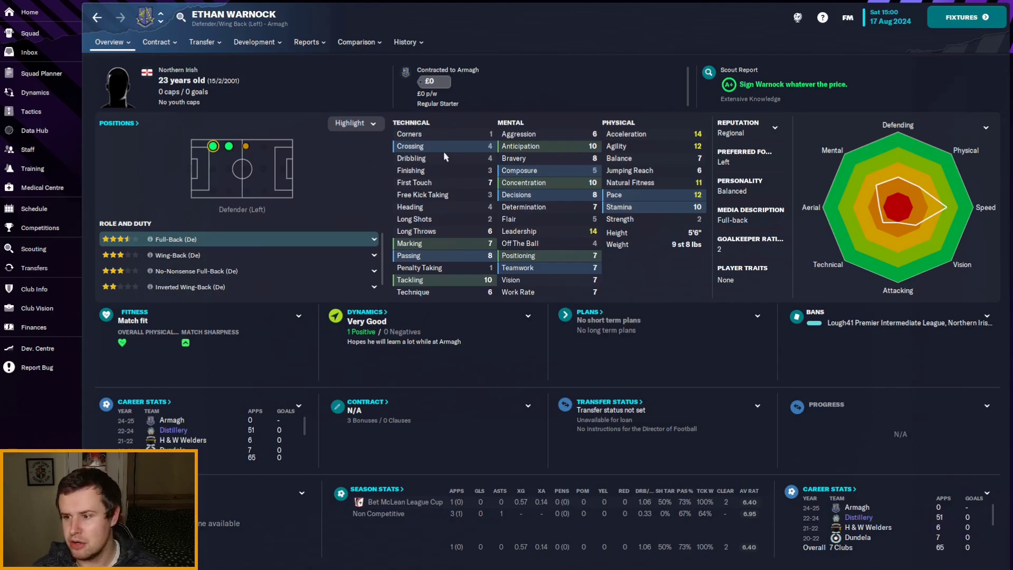
pyautogui.moveTo(426, 173)
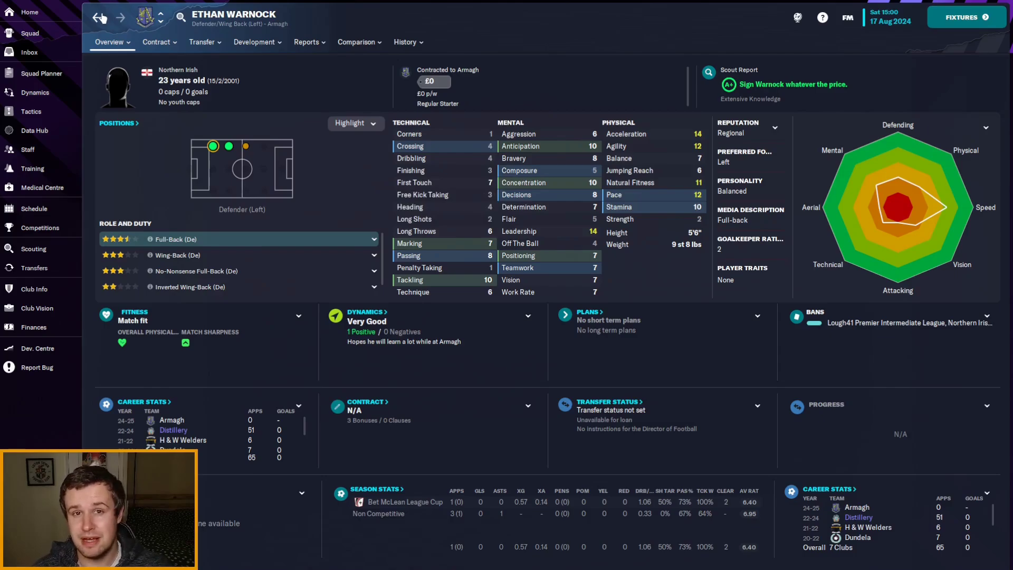
pyautogui.click(34, 267)
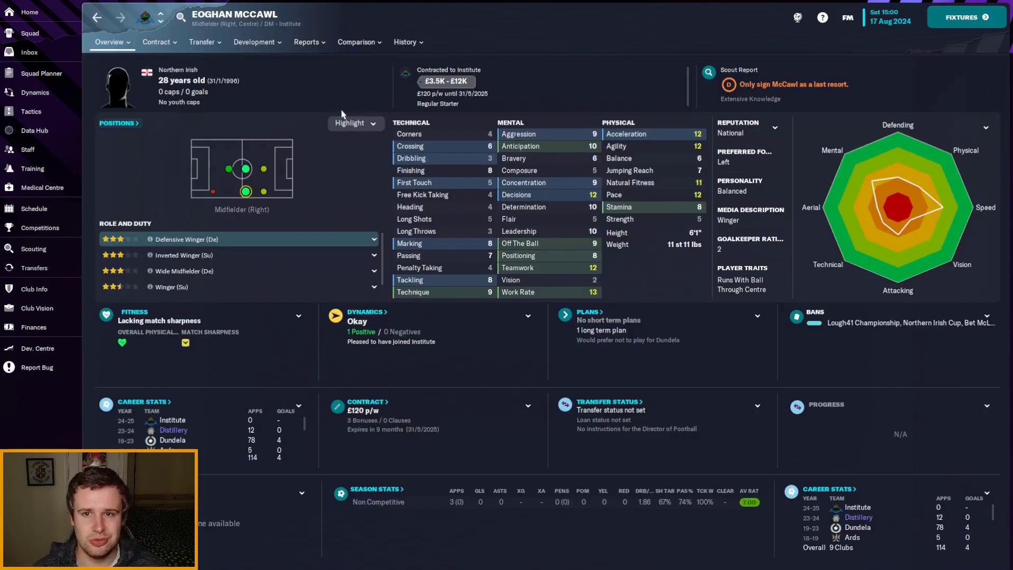
pyautogui.click(254, 41)
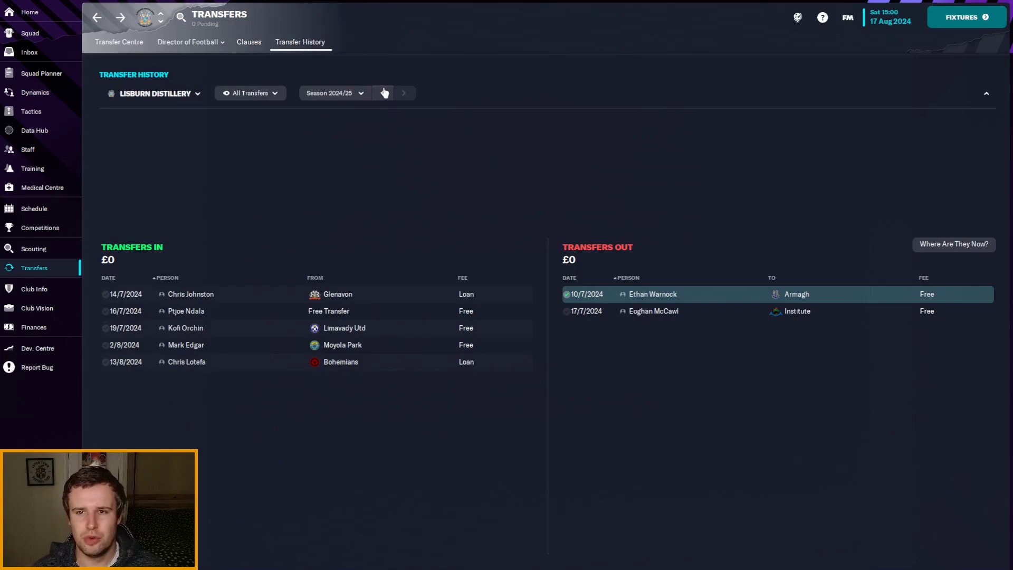
# Filter the history to Loan Deals and step through 2023/24, 2022/23 and back to 2023/24
pyautogui.click(250, 93)
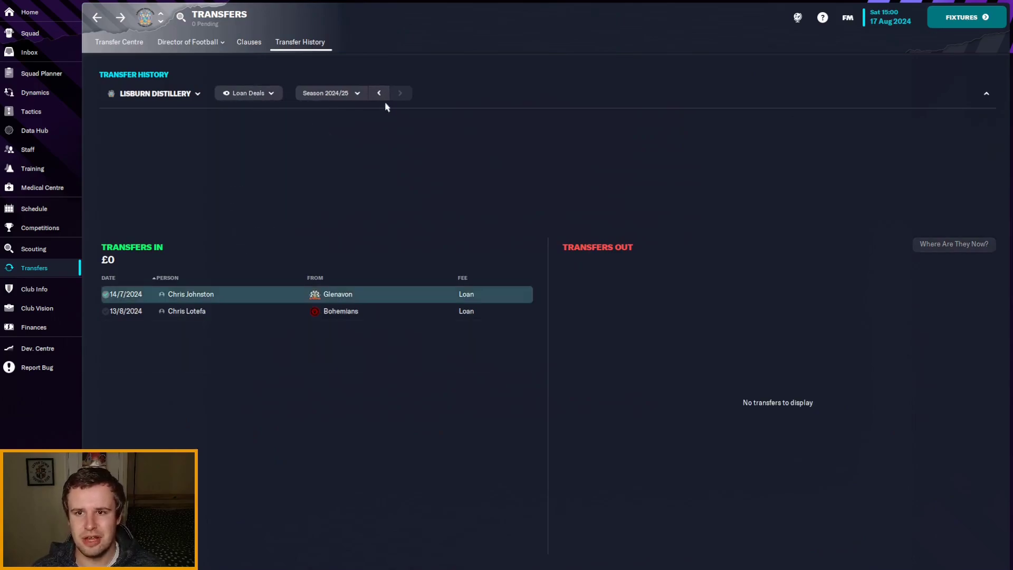
pyautogui.click(379, 93)
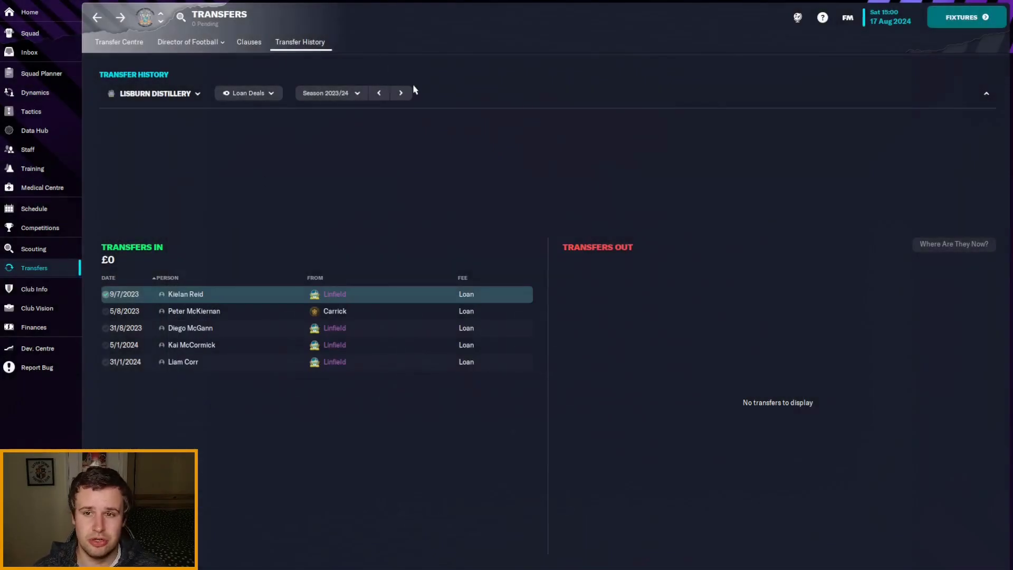
pyautogui.click(379, 93)
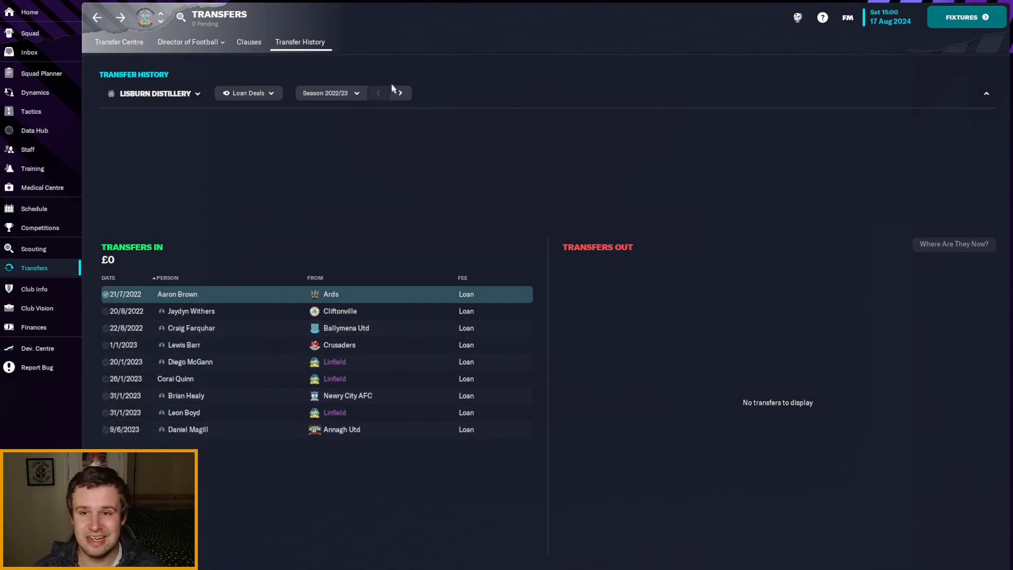
pyautogui.click(400, 93)
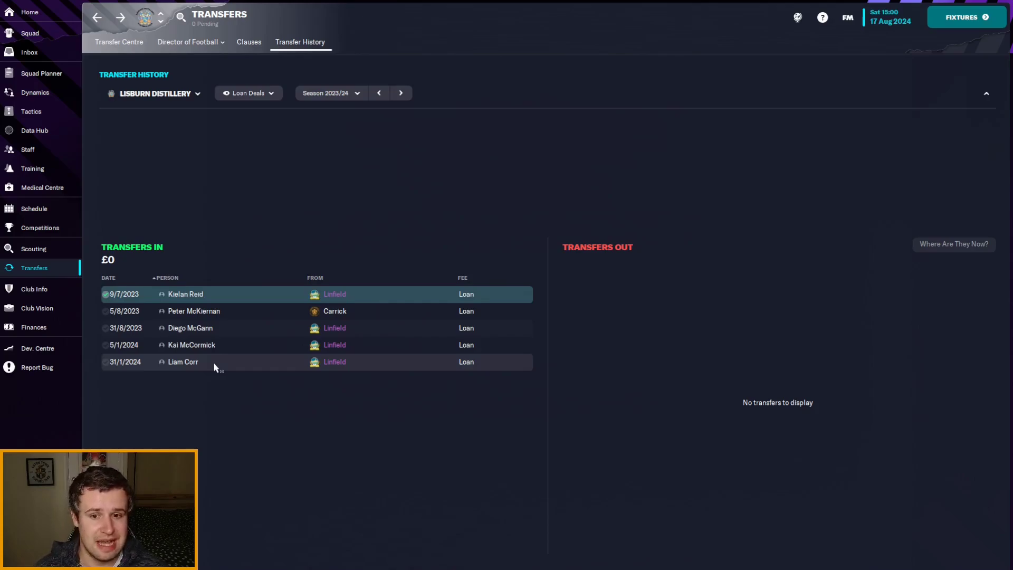
pyautogui.moveTo(223, 356)
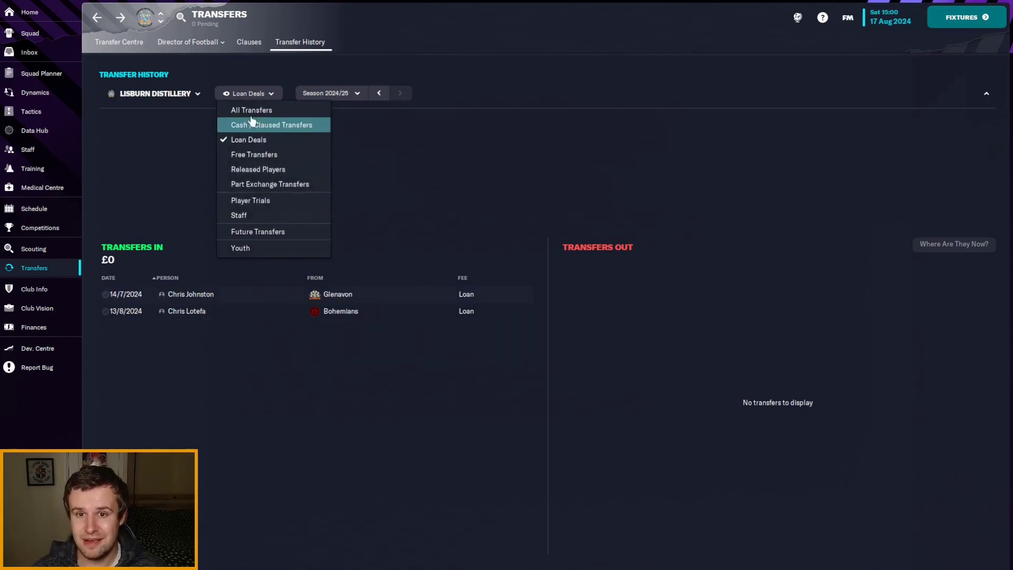
# Switch back to All Transfers, check Diego McGann's profile from 2023/24, and return to the history
pyautogui.click(251, 109)
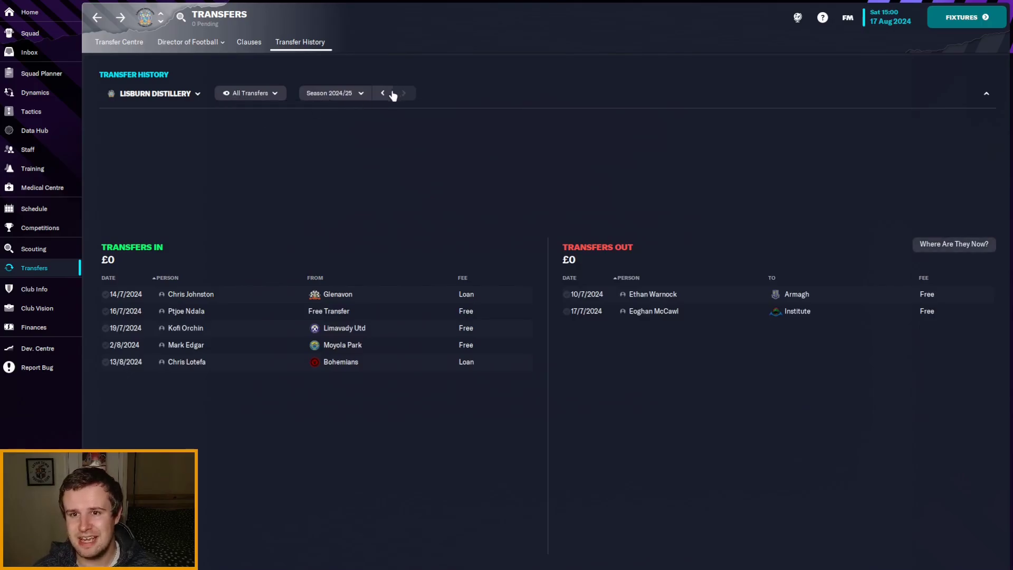
pyautogui.click(382, 93)
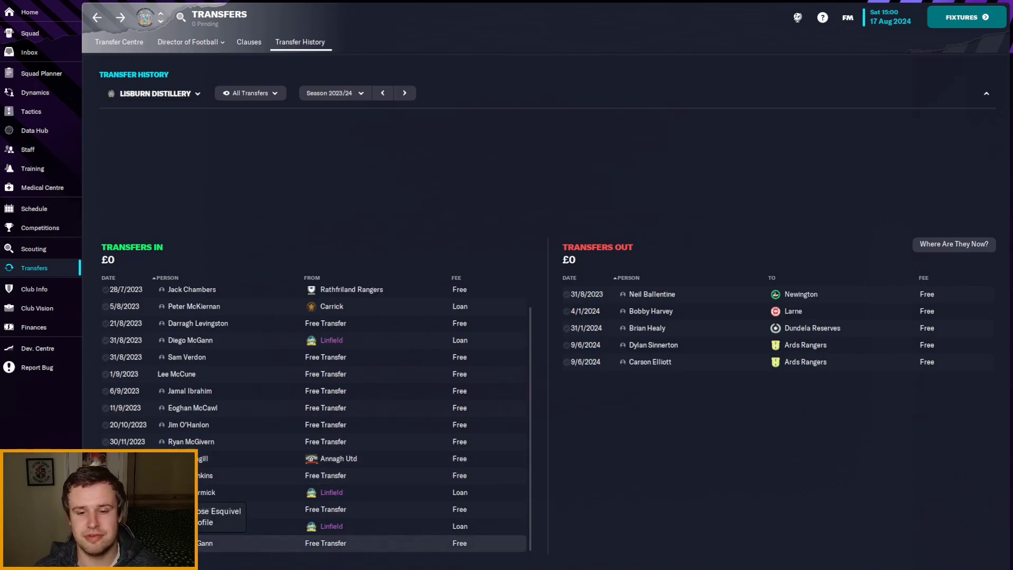
pyautogui.click(190, 340)
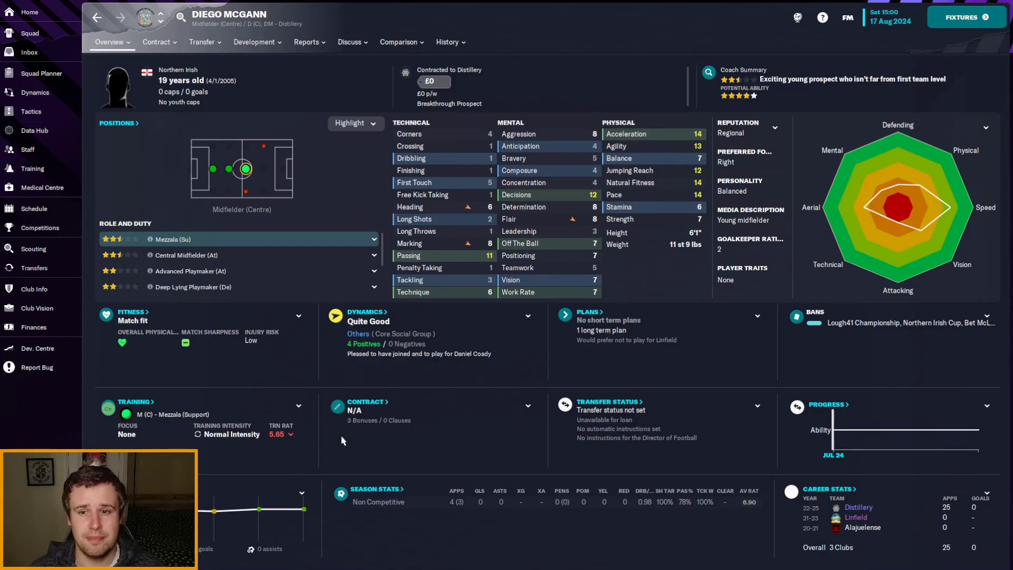
pyautogui.moveTo(382, 456)
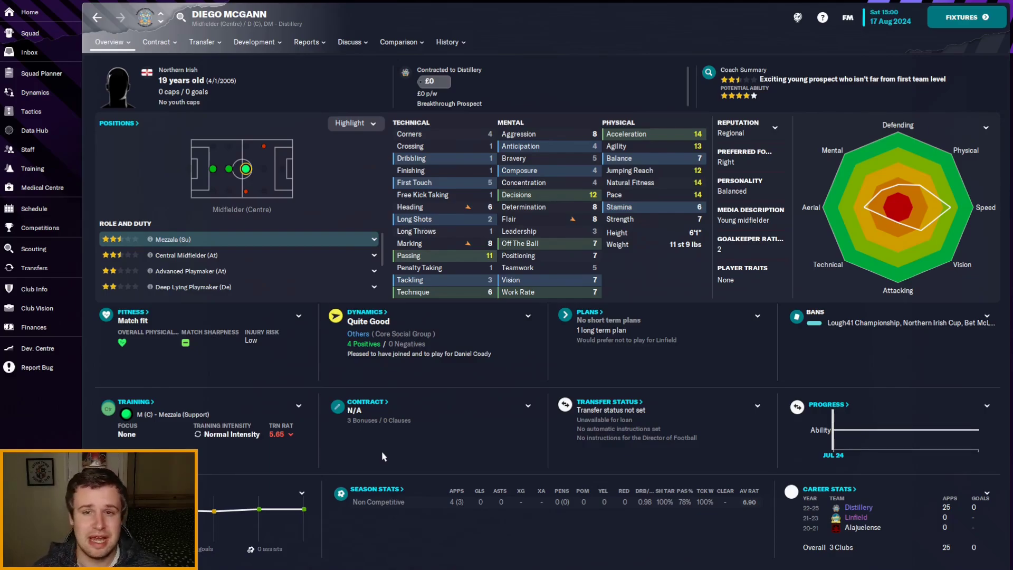
pyautogui.click(158, 42)
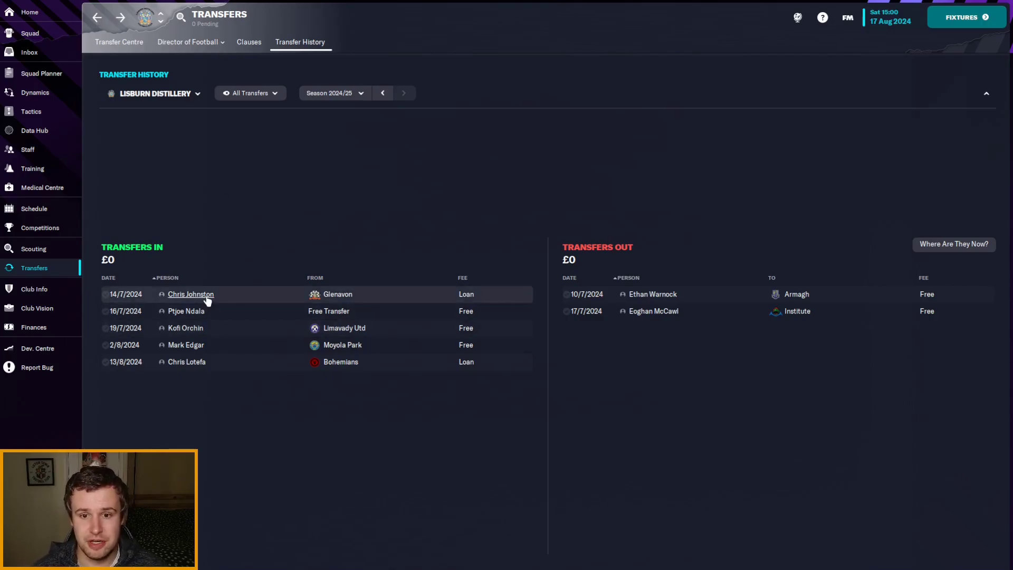
# Bring up Chris Johnston's player profile from the transfer history
pyautogui.click(191, 294)
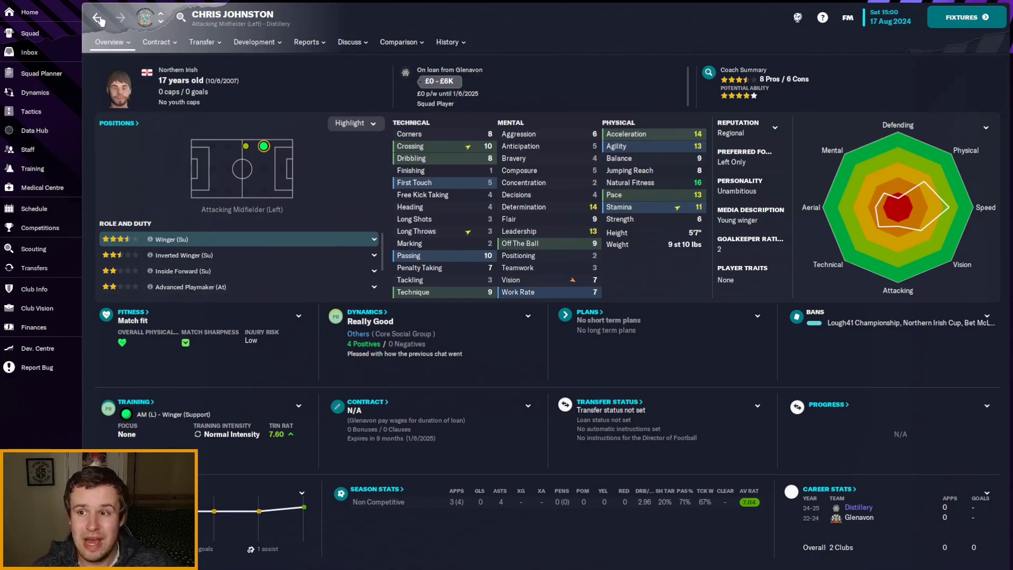
pyautogui.moveTo(29, 32)
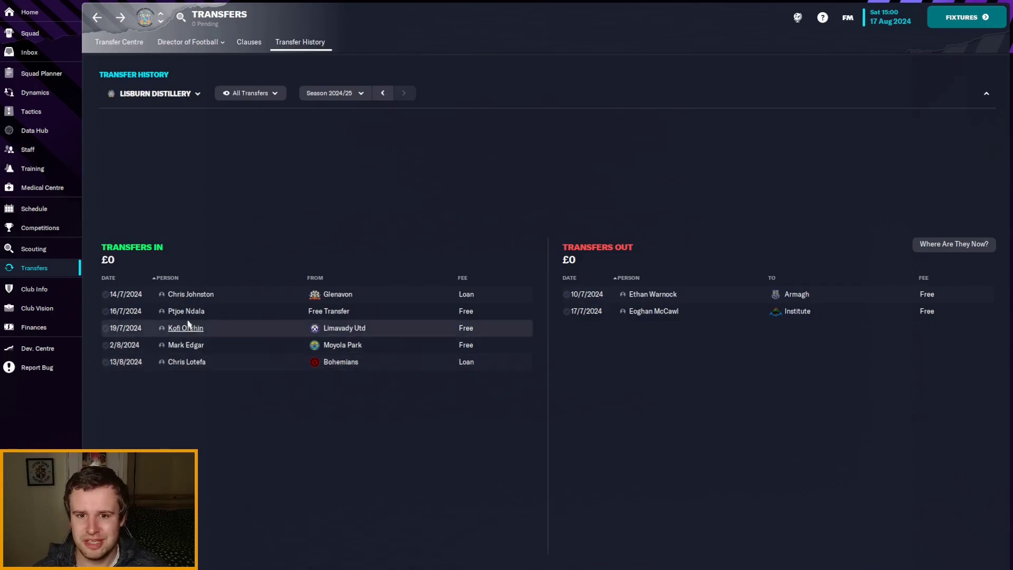
pyautogui.moveTo(185, 311)
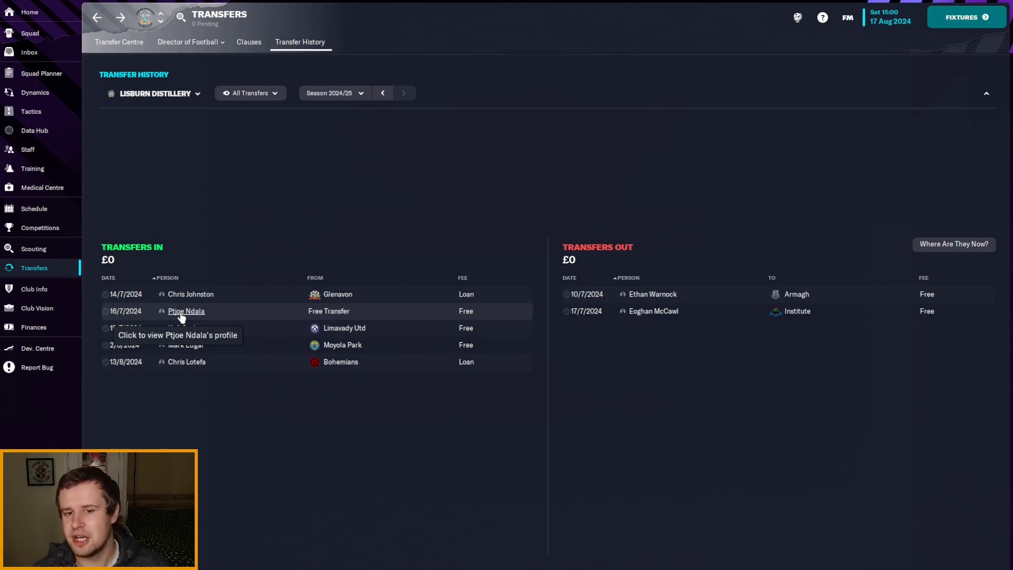
pyautogui.click(185, 310)
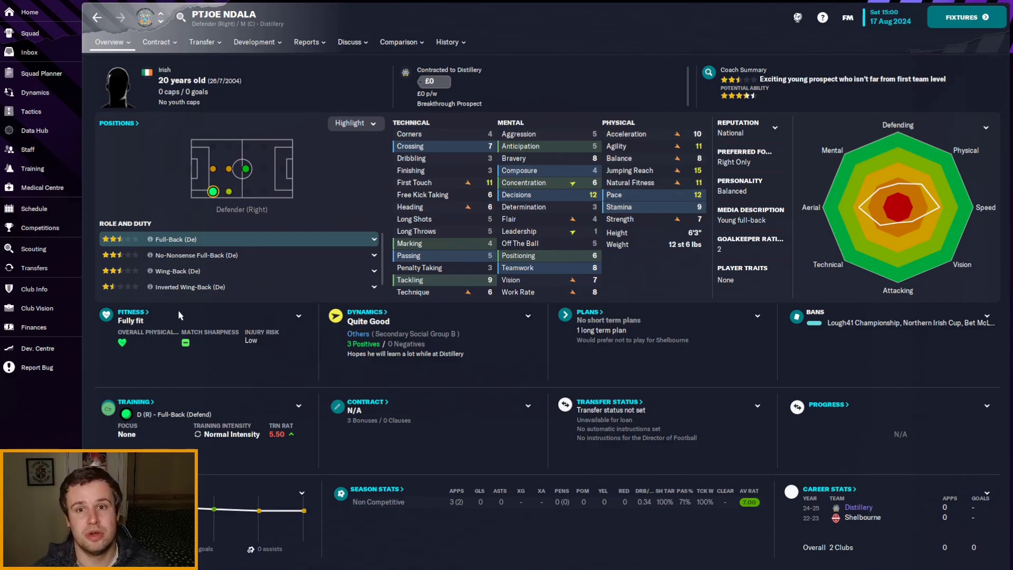
pyautogui.click(157, 42)
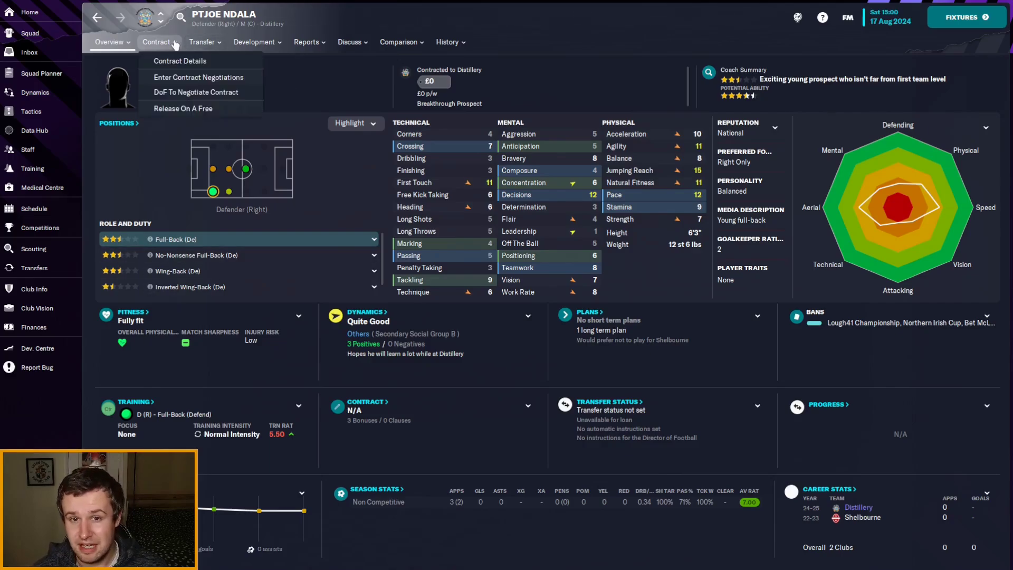
pyautogui.click(180, 61)
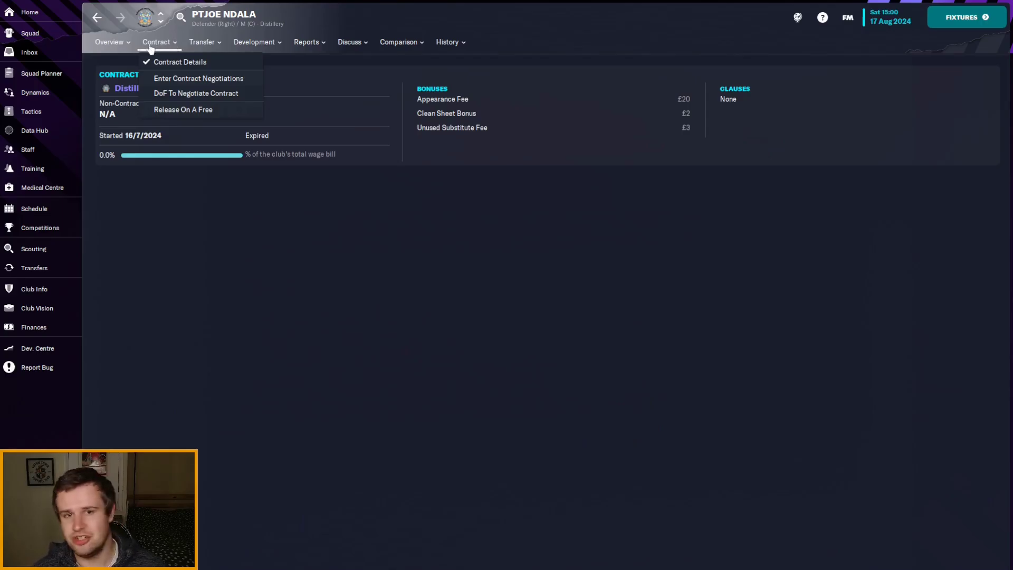
pyautogui.click(109, 42)
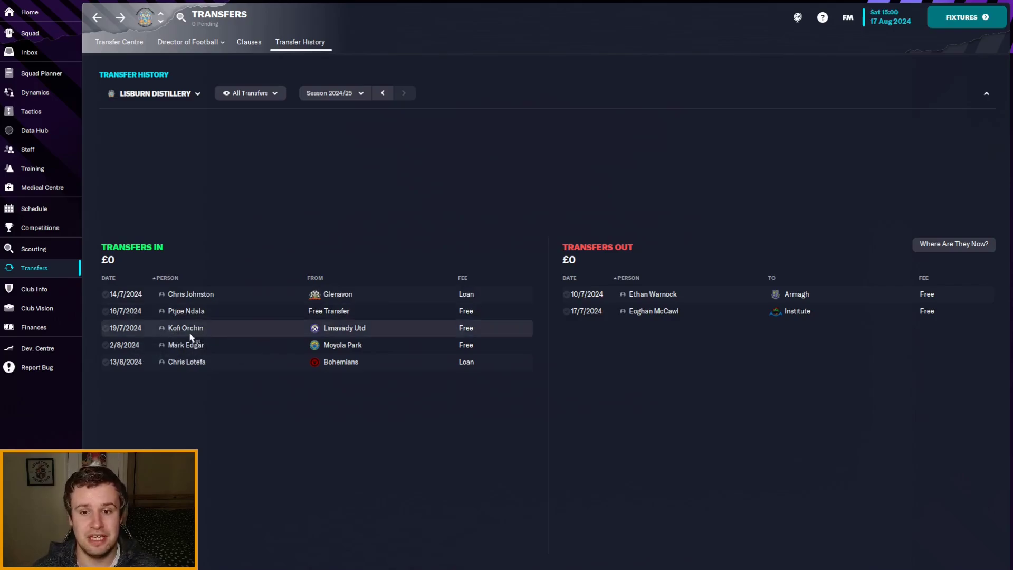
pyautogui.click(185, 328)
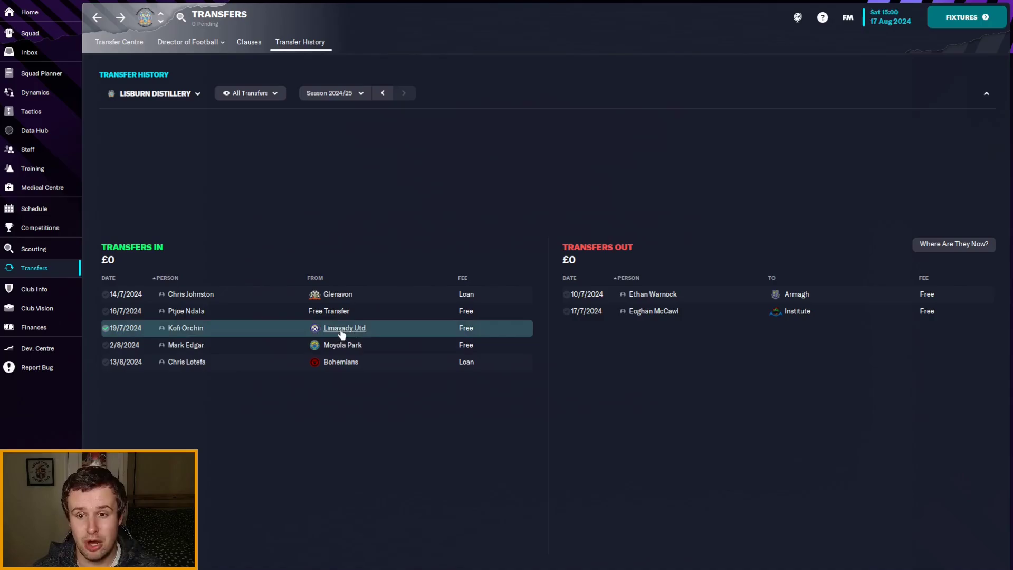
pyautogui.click(344, 327)
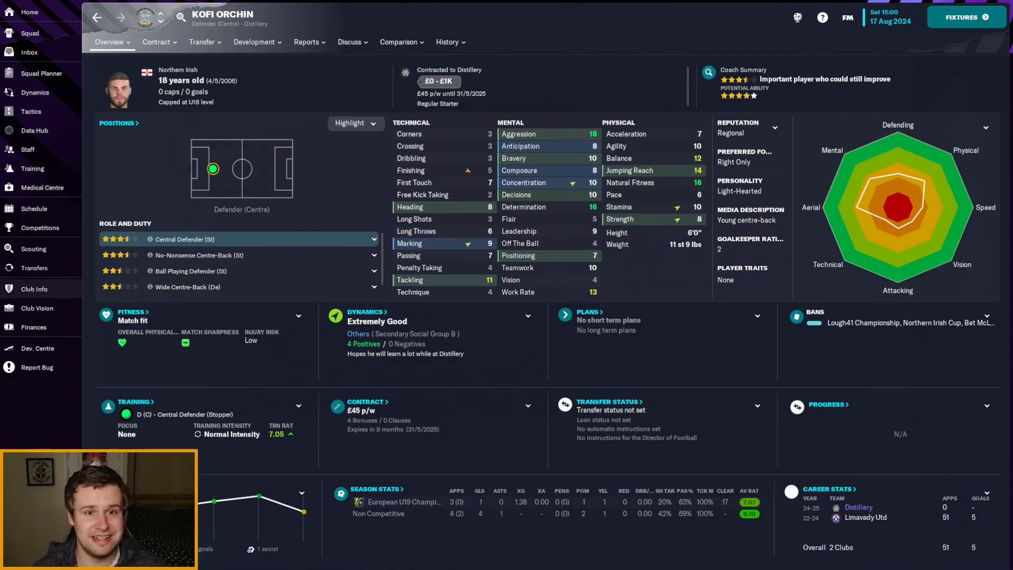
pyautogui.moveTo(31, 290)
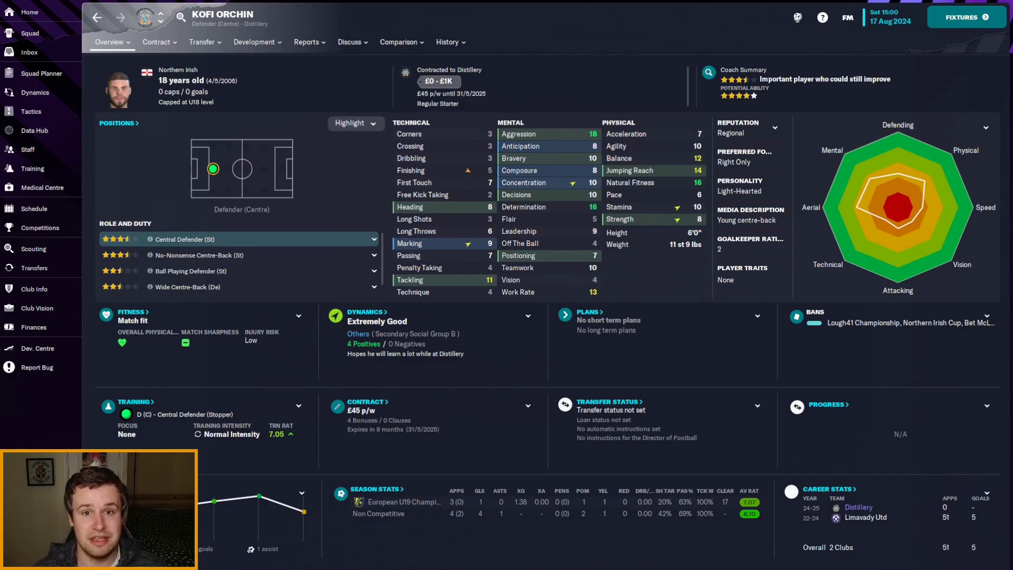
pyautogui.click(109, 41)
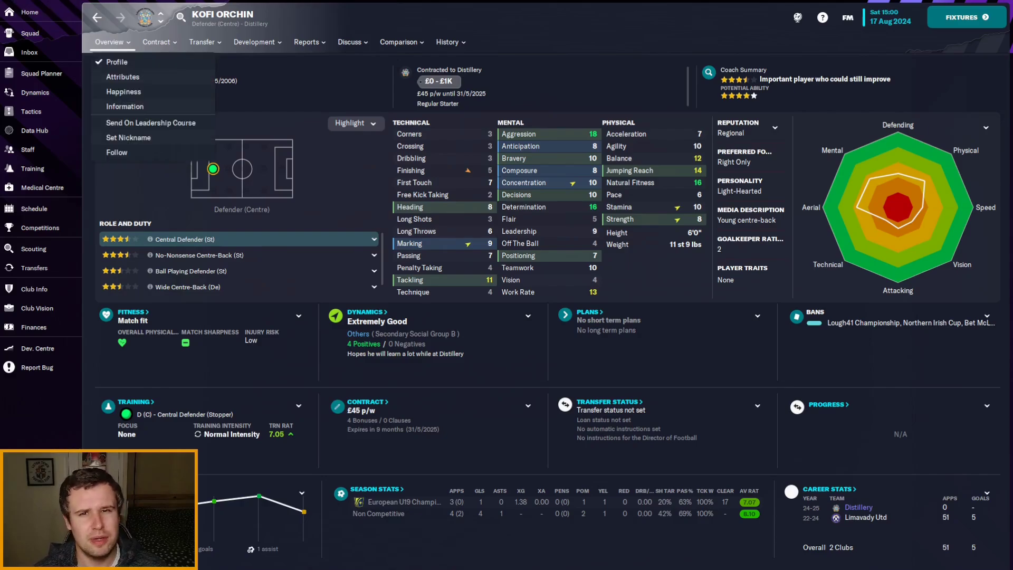
pyautogui.click(156, 42)
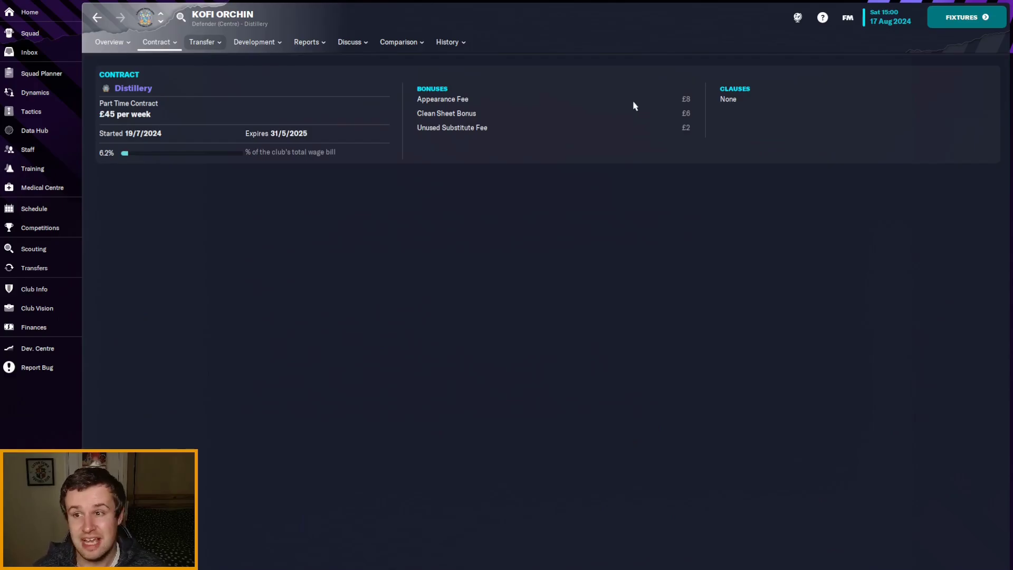
pyautogui.click(34, 267)
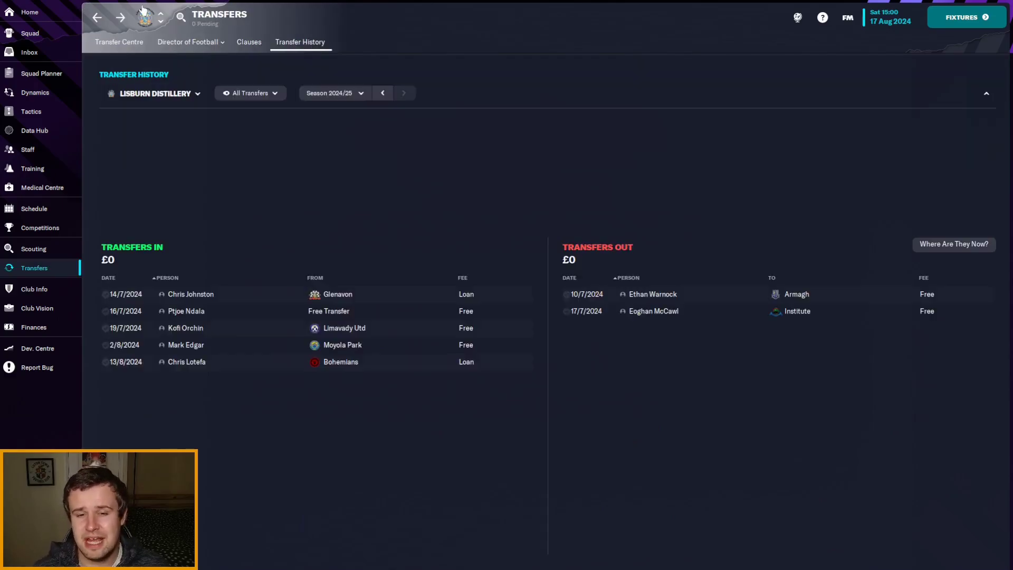
pyautogui.moveTo(186, 345)
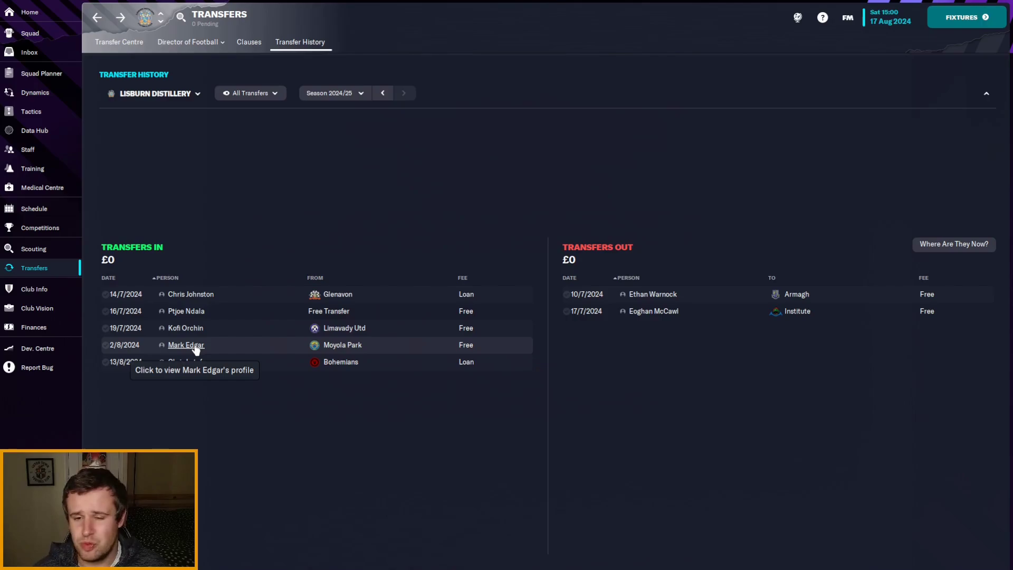
pyautogui.moveTo(209, 343)
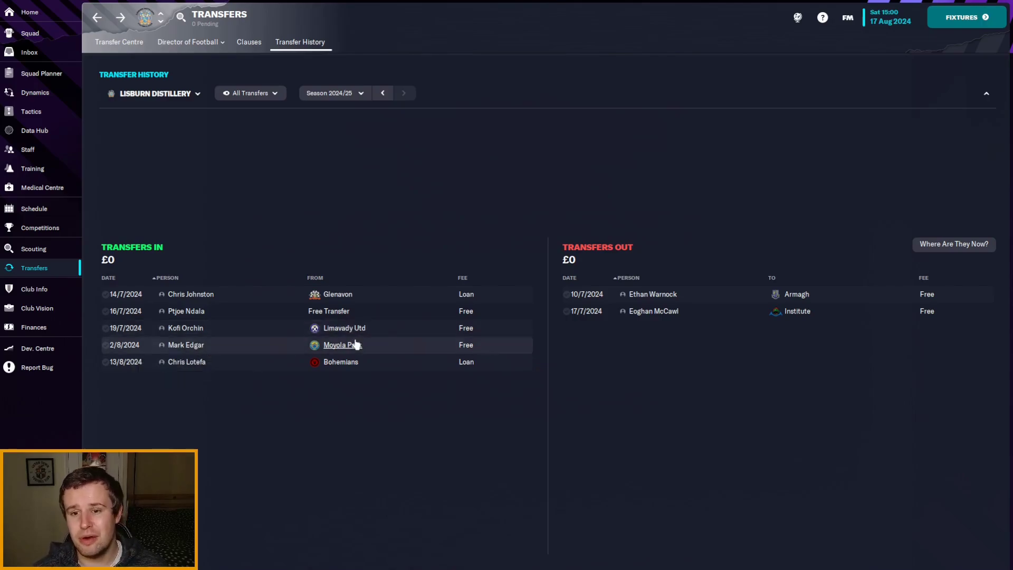
pyautogui.moveTo(341, 344)
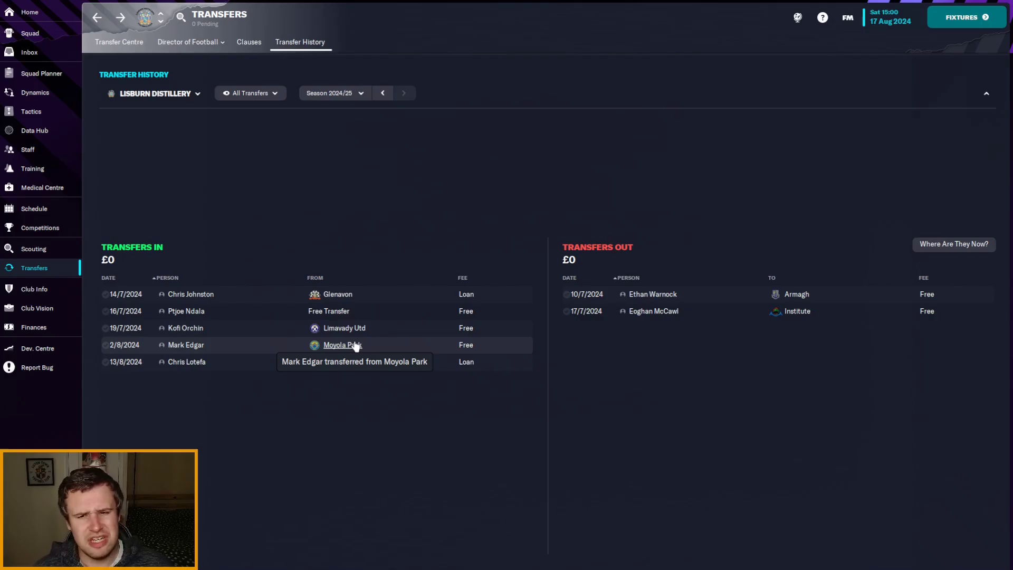
# Go to Moyola Park's club overview from Mark Edgar's transfer row
pyautogui.click(342, 344)
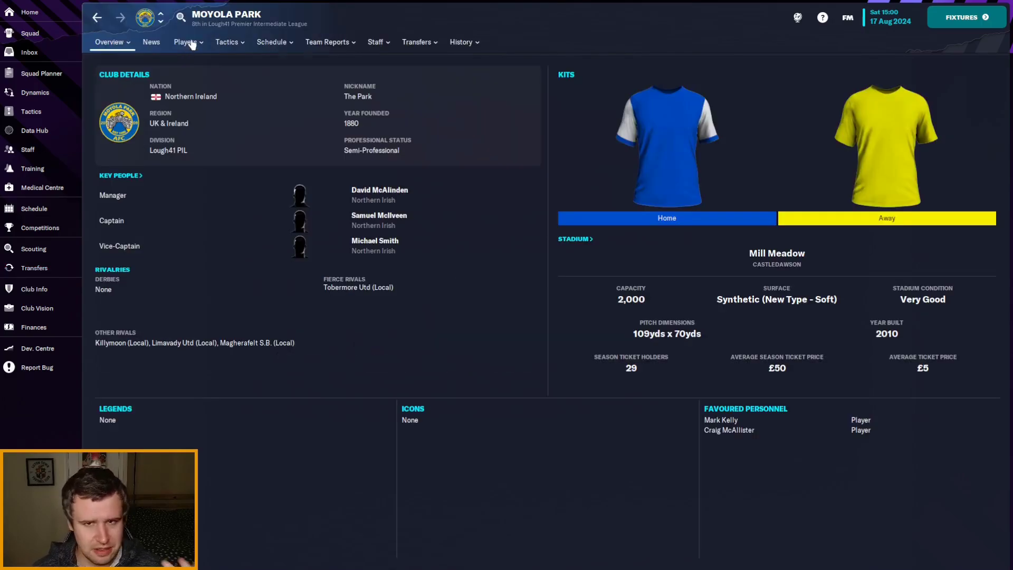
# Check Moyola Park's squad and Mikey Place's contract options, then return to Distillery's transfer history
pyautogui.click(185, 42)
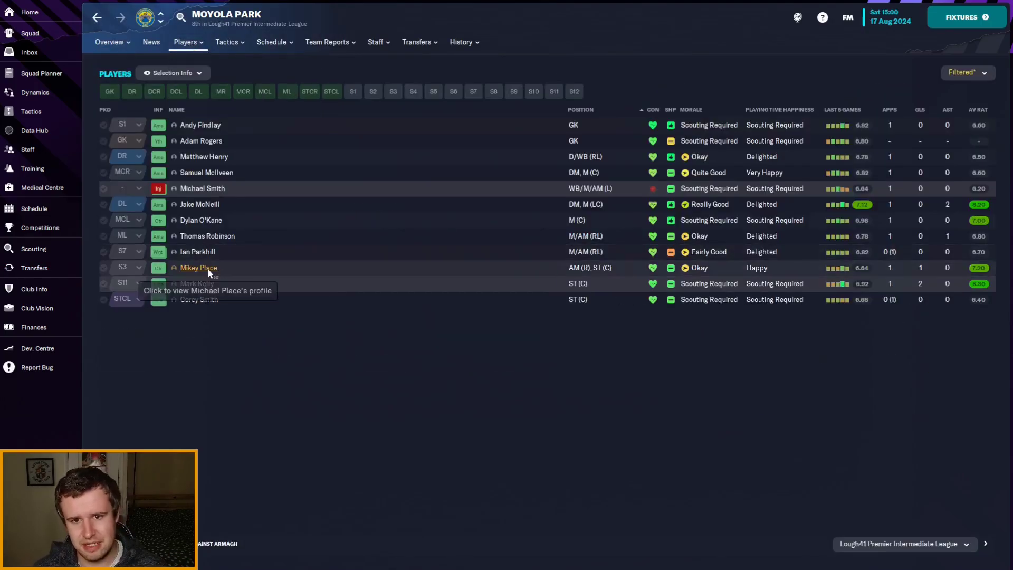
pyautogui.click(198, 267)
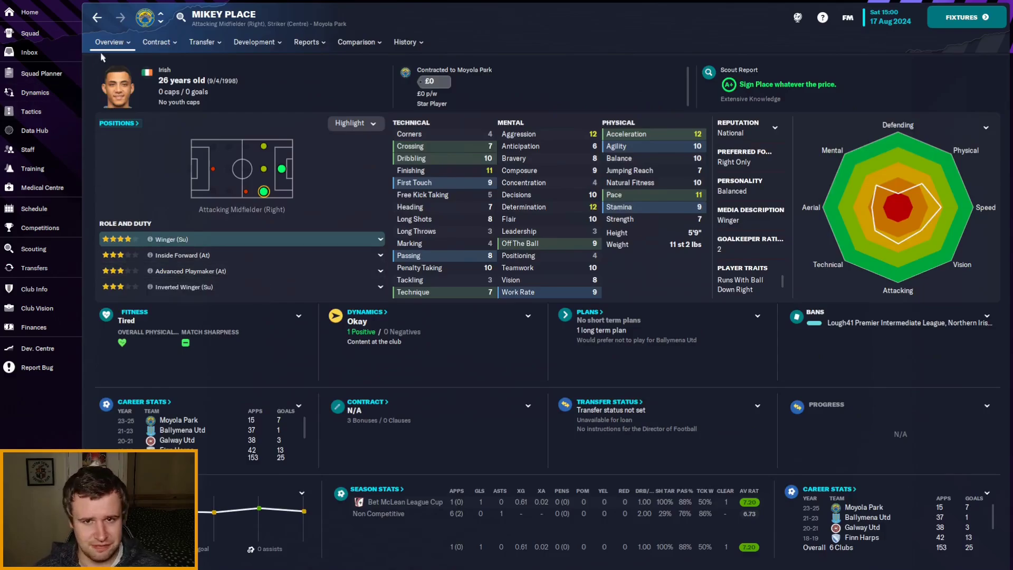
pyautogui.click(157, 41)
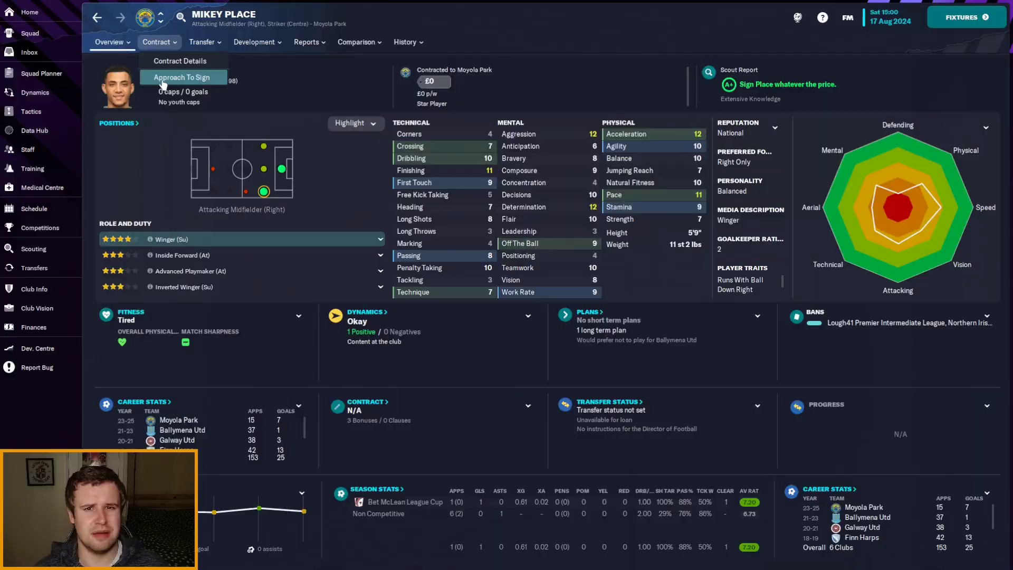
pyautogui.click(184, 77)
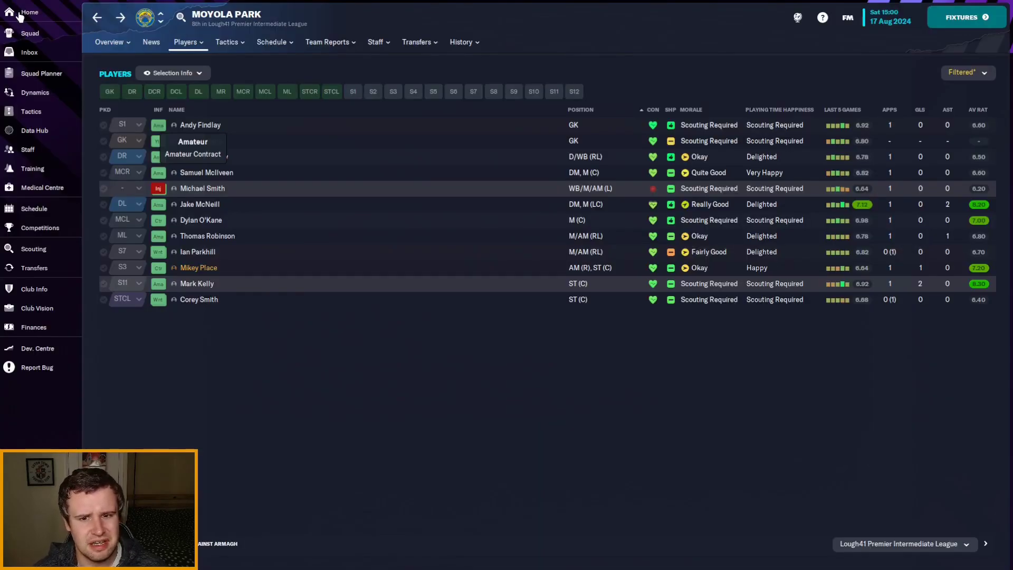
pyautogui.click(109, 42)
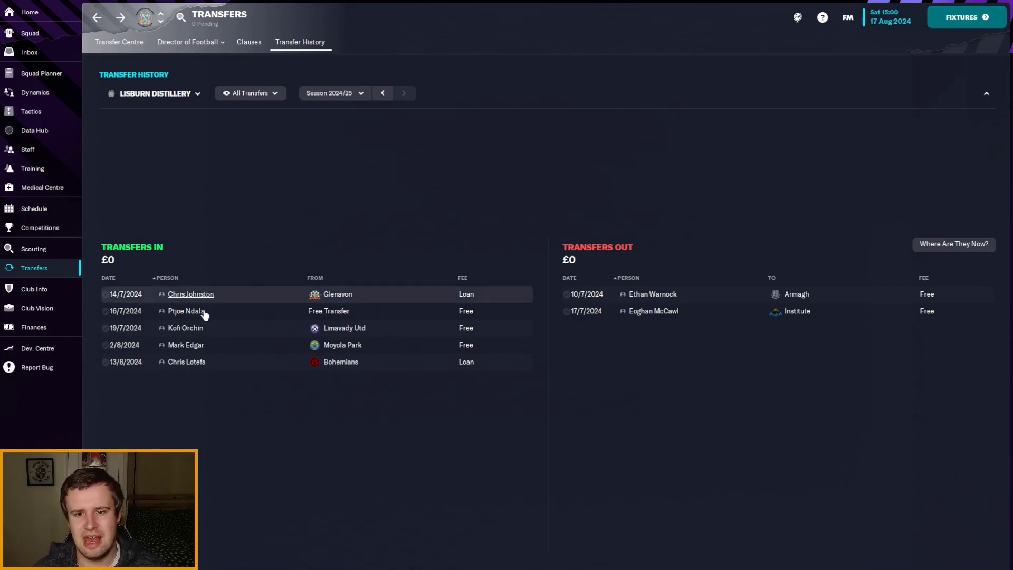
pyautogui.moveTo(188, 344)
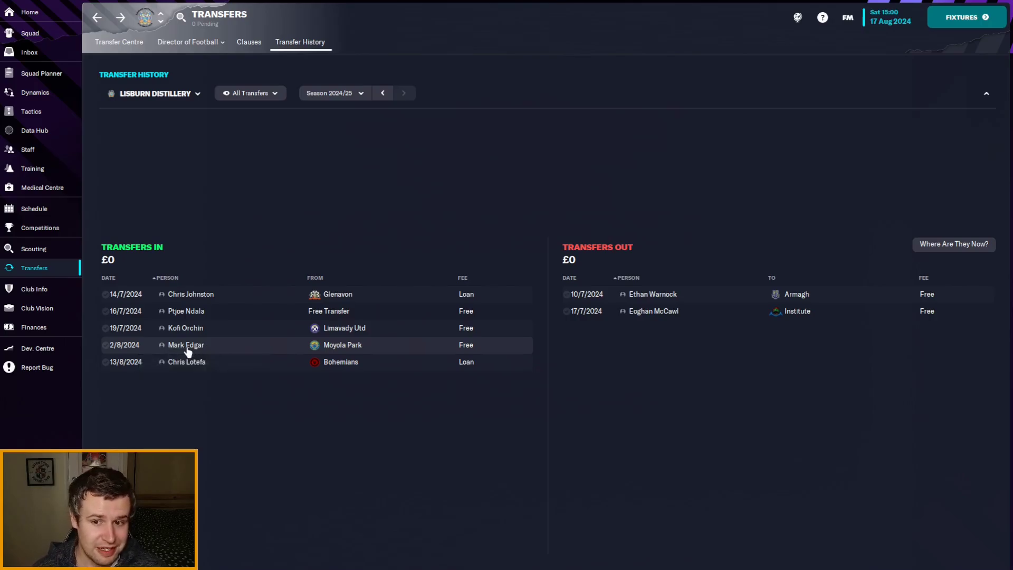
pyautogui.click(186, 344)
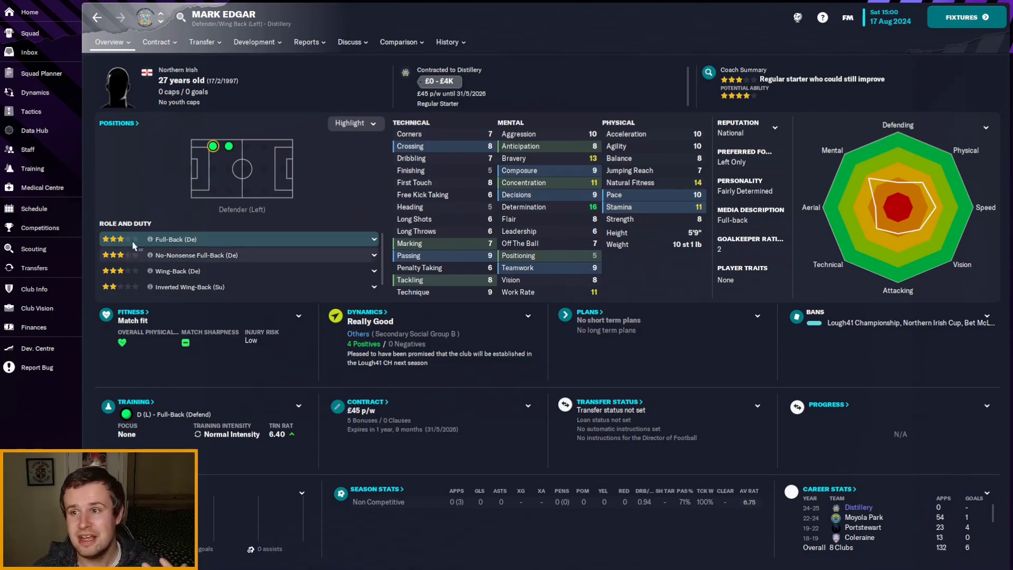
# View Mark Edgar's £45-a-week part-time contract details, then return to the 2024/25 transfer history
pyautogui.click(156, 42)
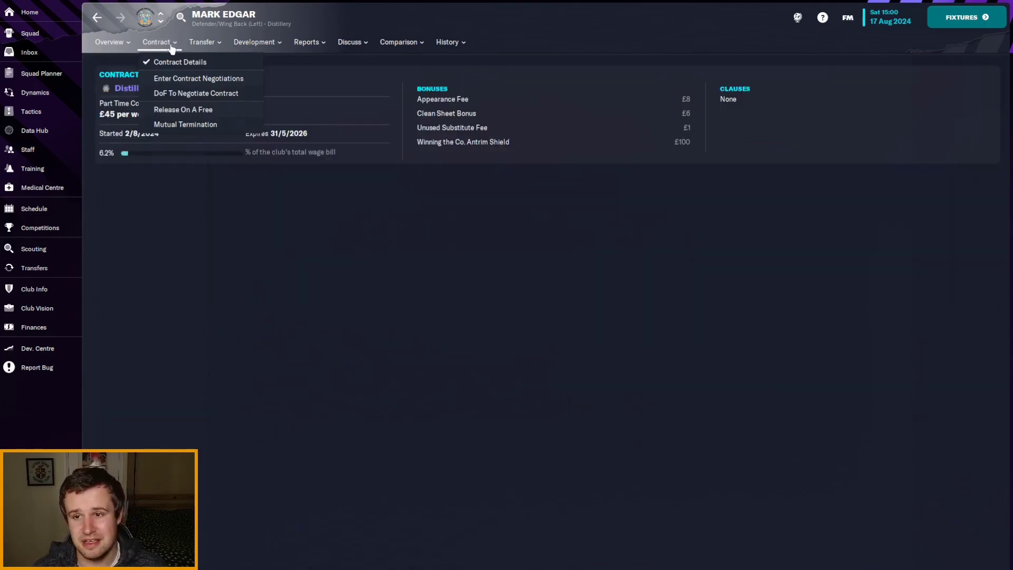
pyautogui.click(109, 42)
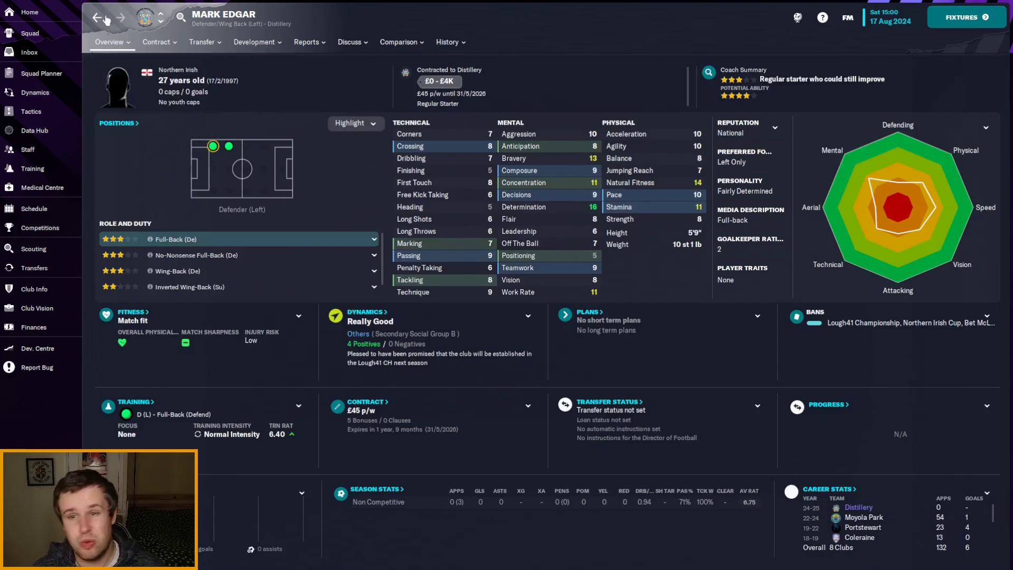
pyautogui.click(34, 267)
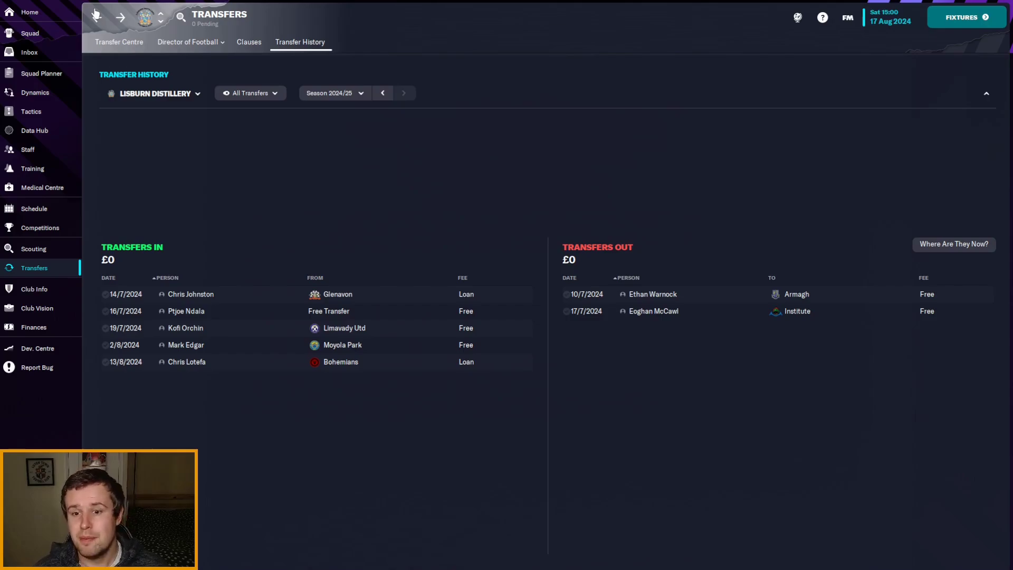
pyautogui.moveTo(209, 200)
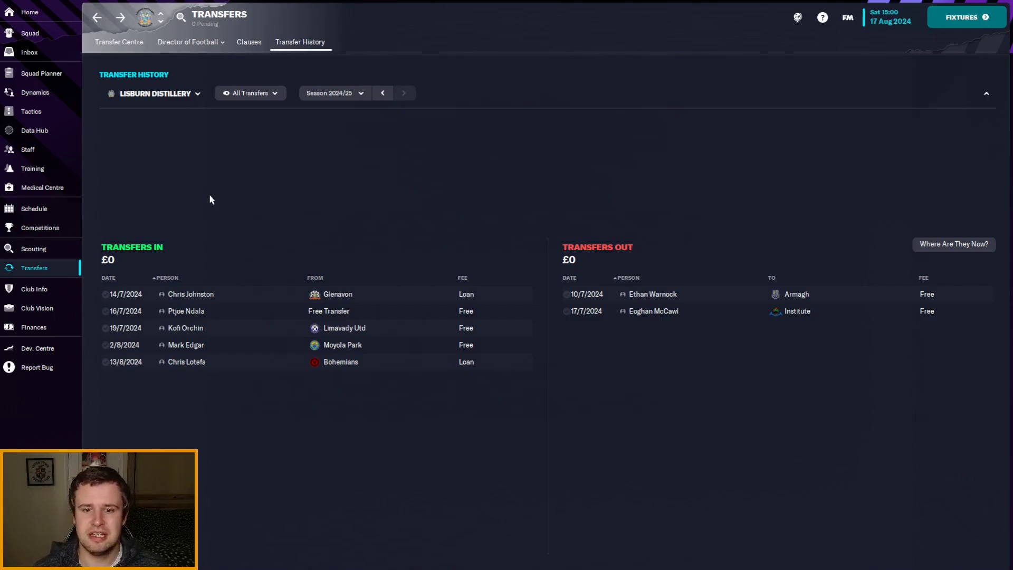
pyautogui.moveTo(187, 362)
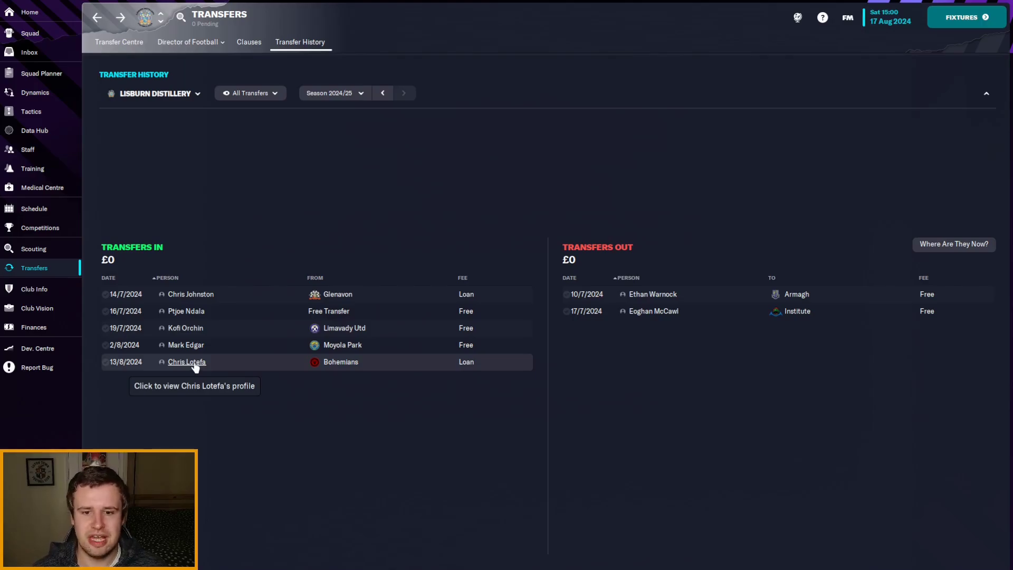
# Bring up loan signing Chris Lotefa's player profile from Transfers In
pyautogui.click(186, 362)
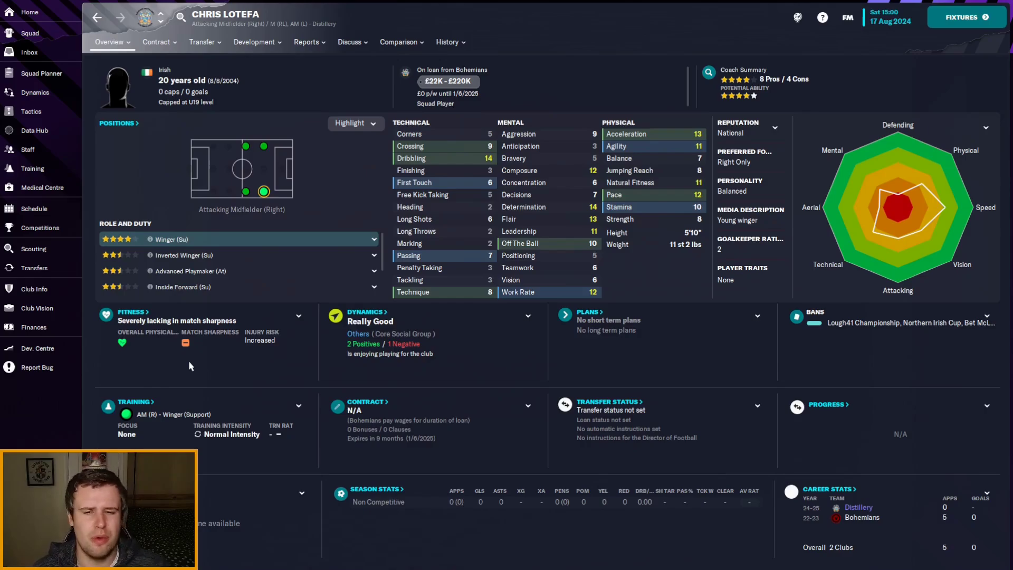
pyautogui.moveTo(180, 374)
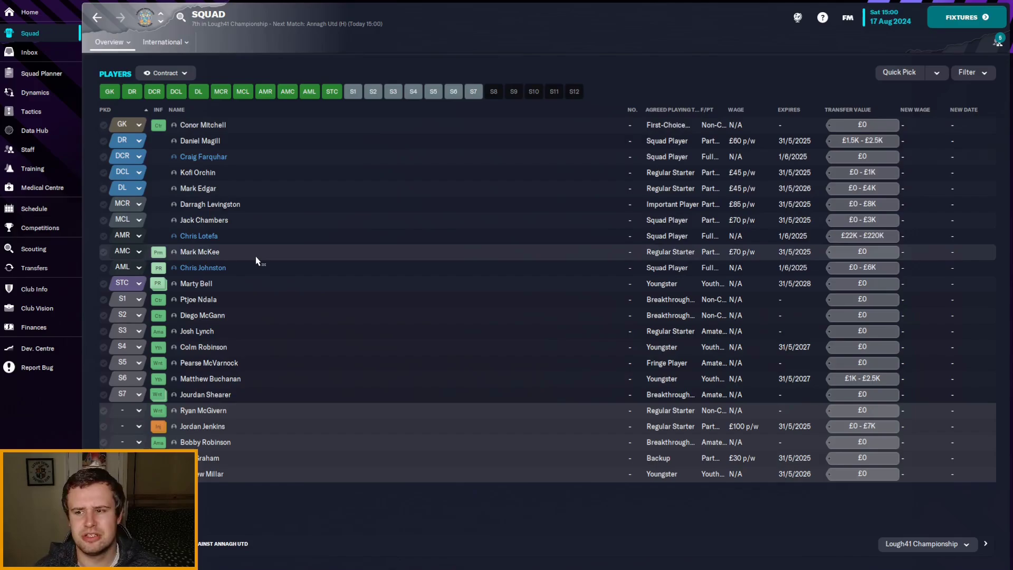
pyautogui.moveTo(244, 449)
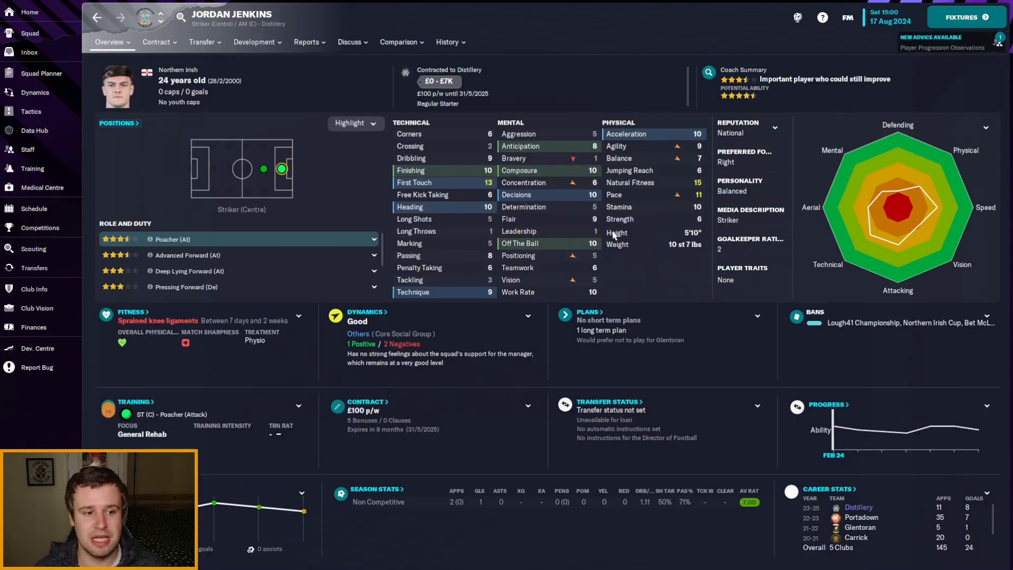
pyautogui.click(110, 41)
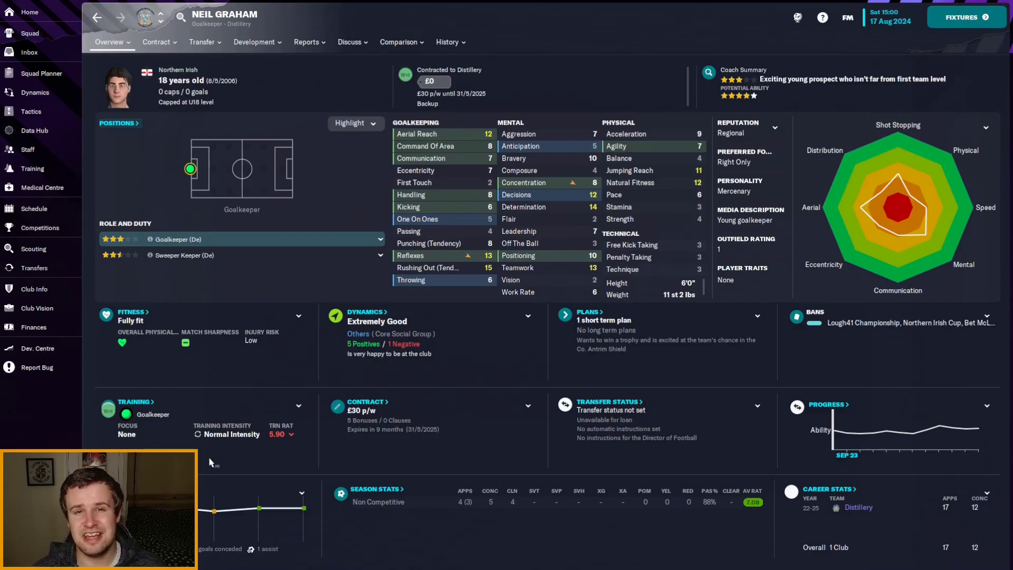
pyautogui.click(30, 33)
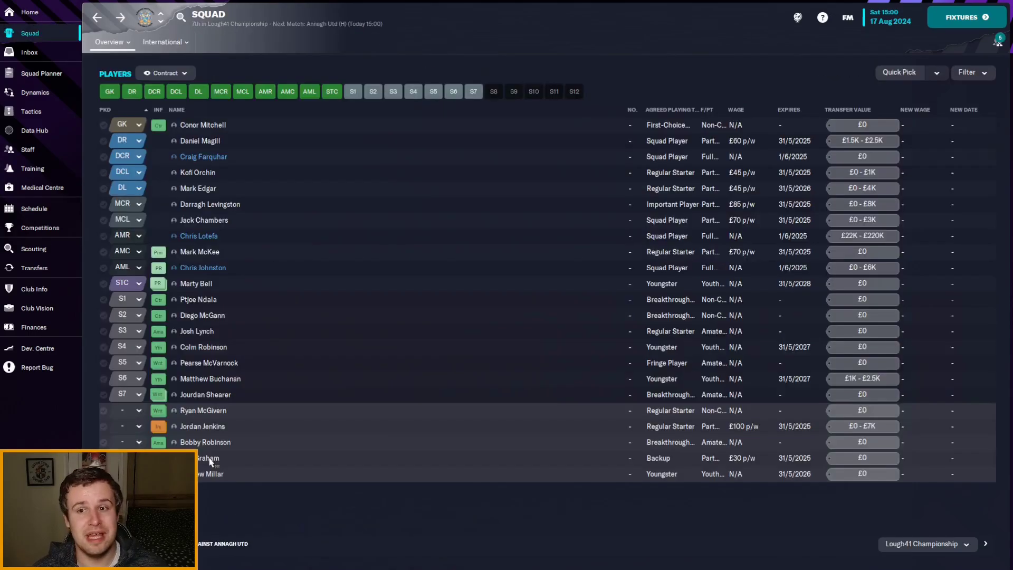
pyautogui.moveTo(207, 458)
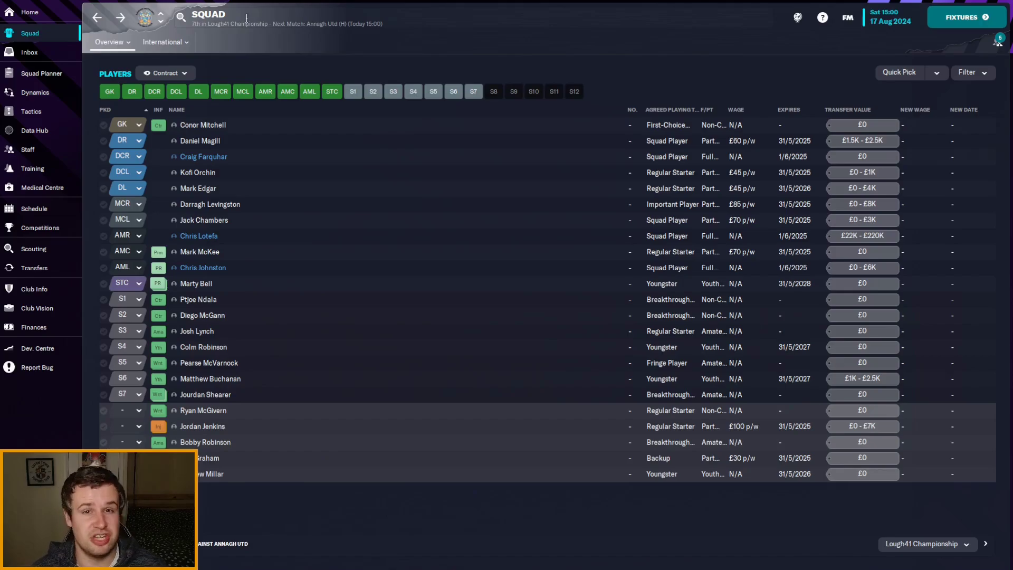
pyautogui.moveTo(244, 25)
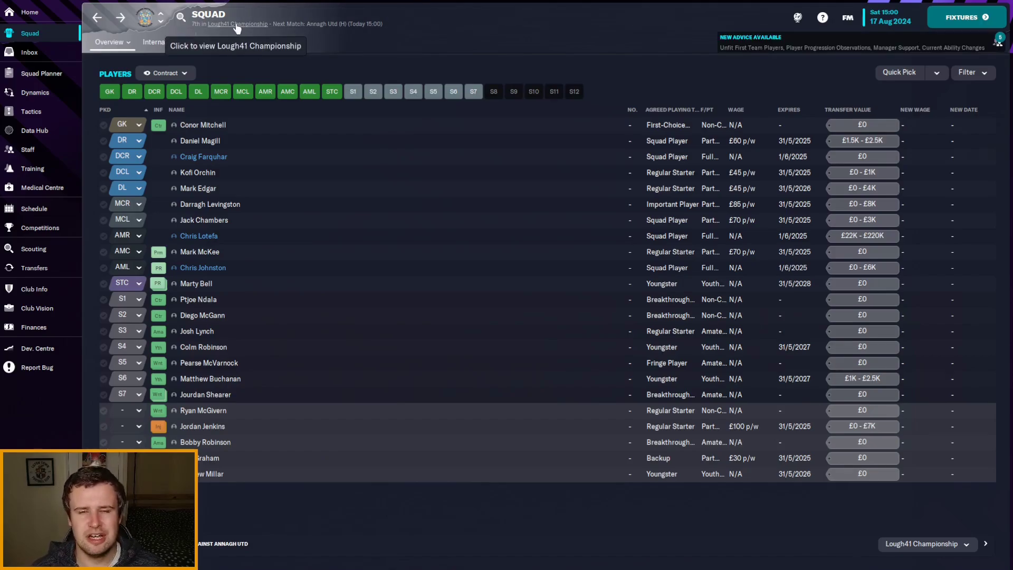
pyautogui.click(237, 25)
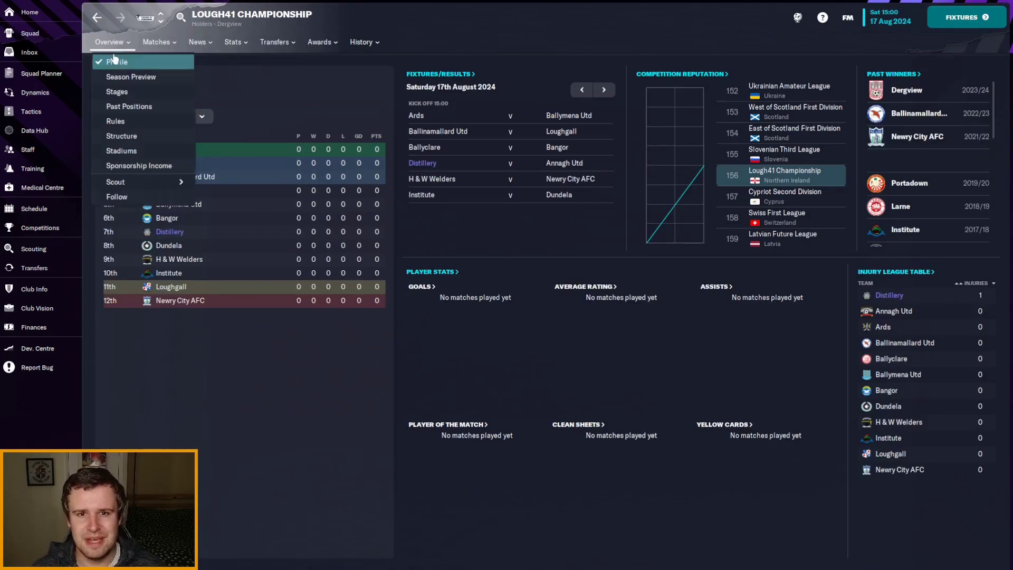
# Review the league season preview, checking Institute's tactics and formation along the way
pyautogui.click(130, 77)
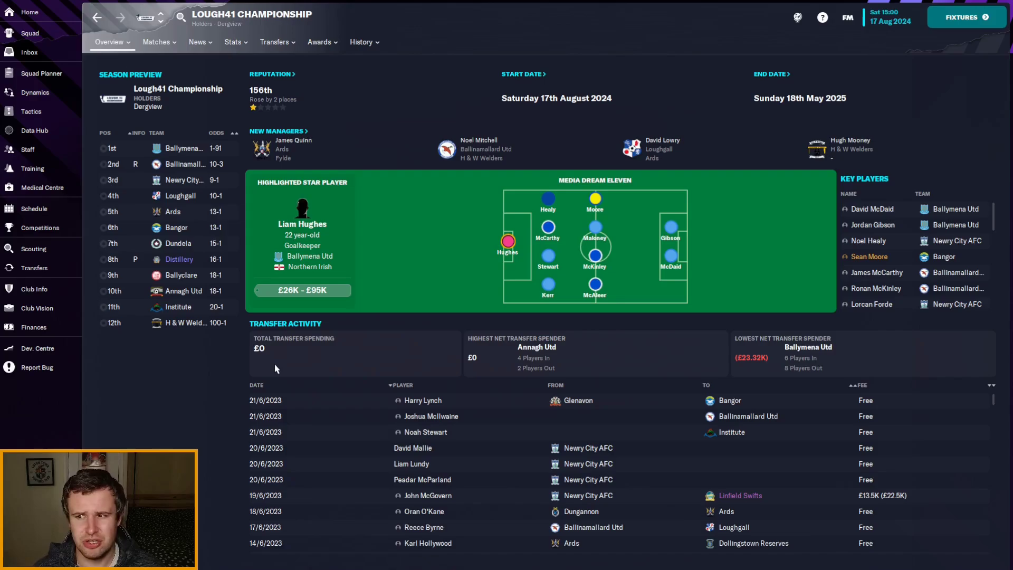
pyautogui.moveTo(223, 331)
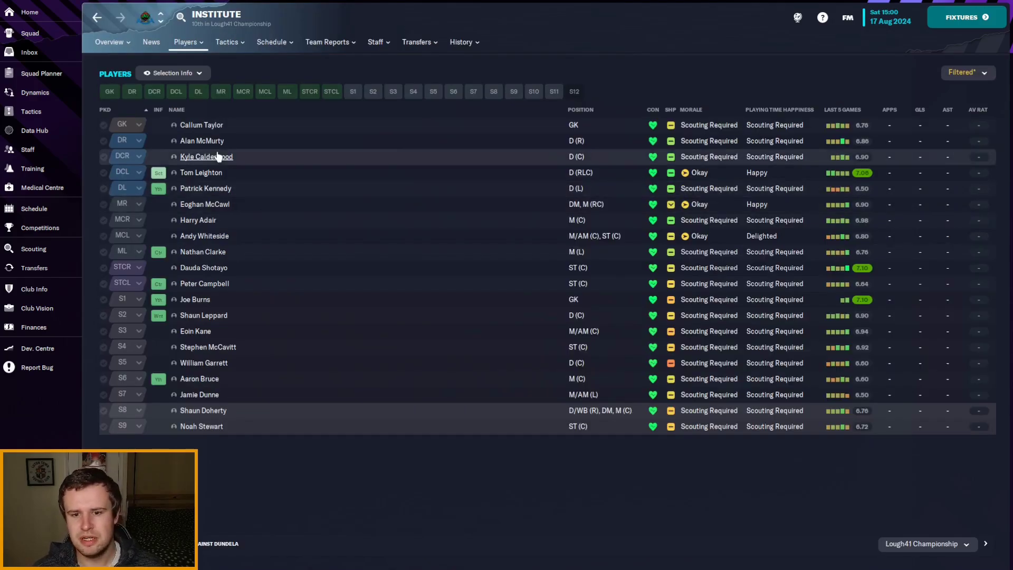
pyautogui.click(227, 41)
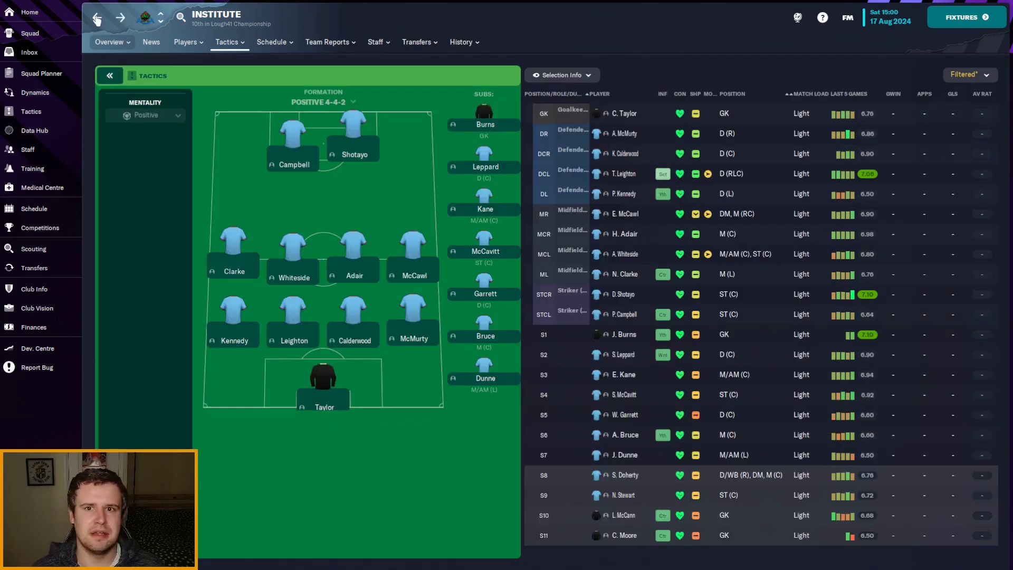
pyautogui.click(416, 42)
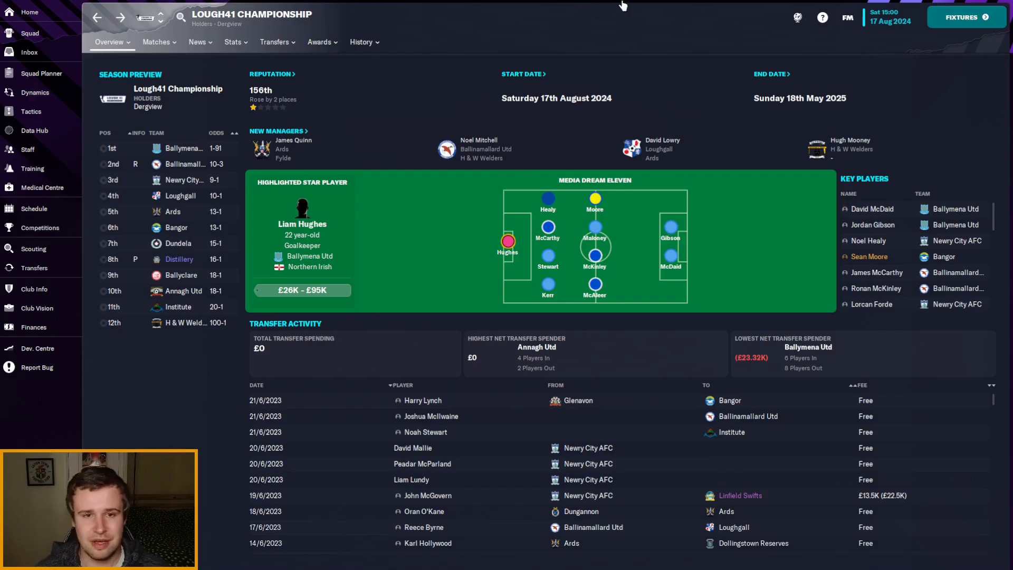
# Check the league fixtures, then enter the pre-match tactical meeting for Distillery v Annagh Utd
pyautogui.click(156, 43)
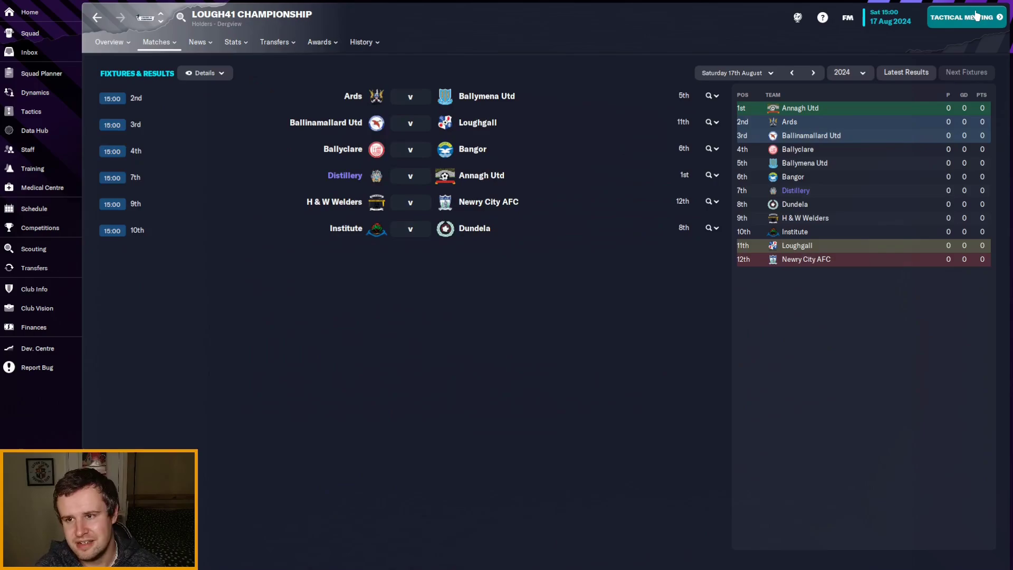
pyautogui.click(965, 18)
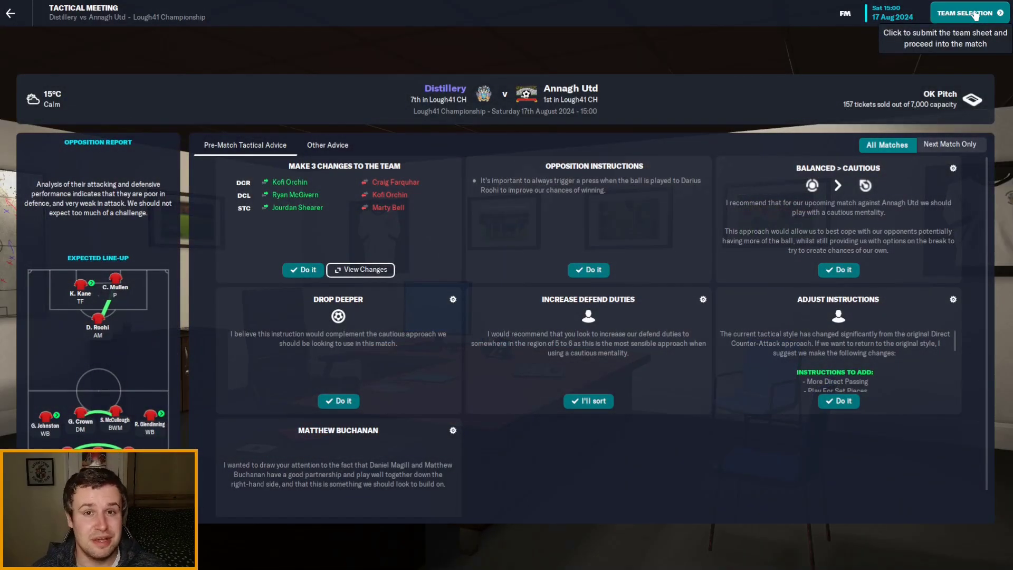
pyautogui.moveTo(548, 208)
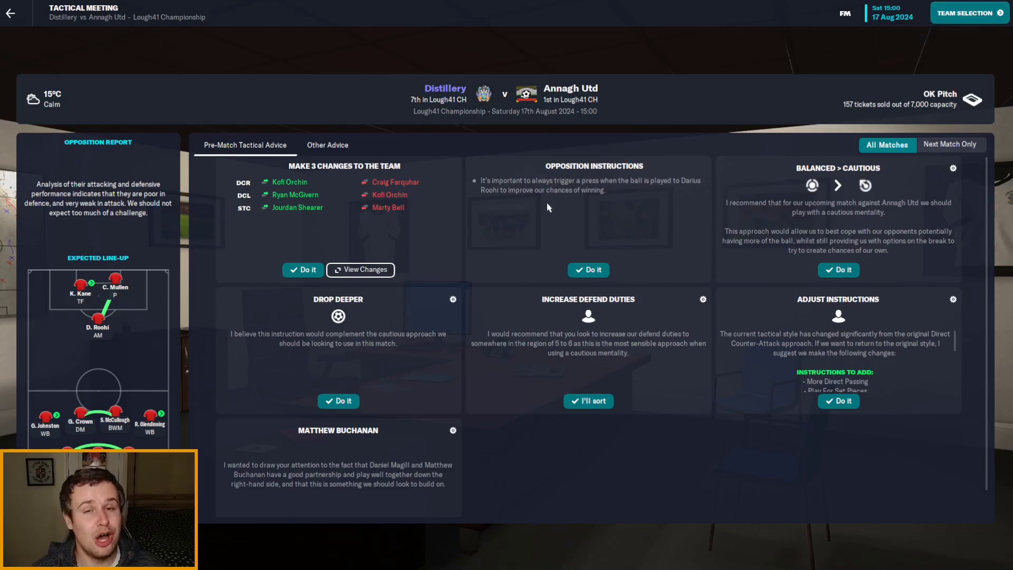
# Move from the tactical meeting to Team Selection for Distillery v Annagh Utd
pyautogui.click(969, 12)
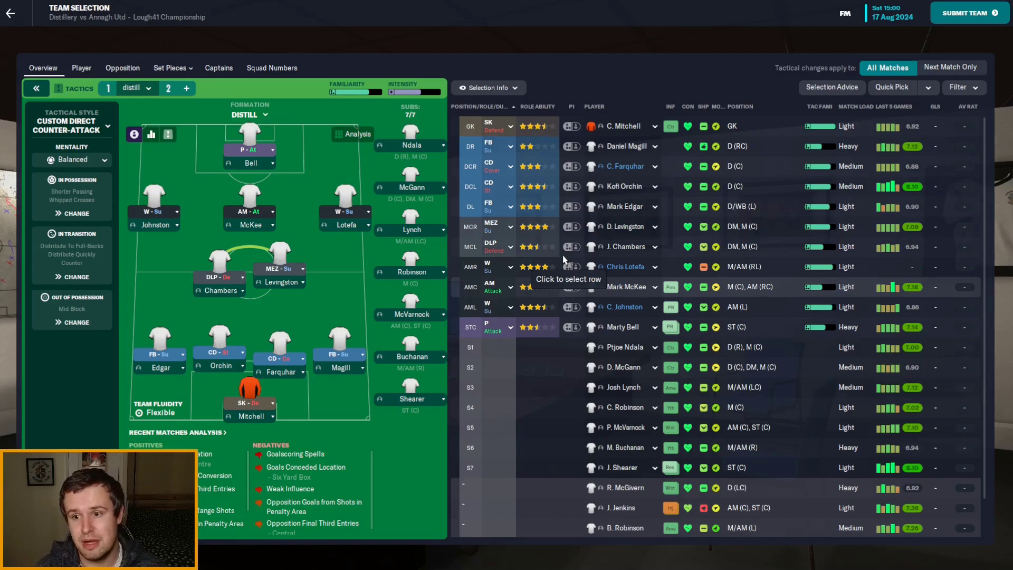
pyautogui.scroll(-3)
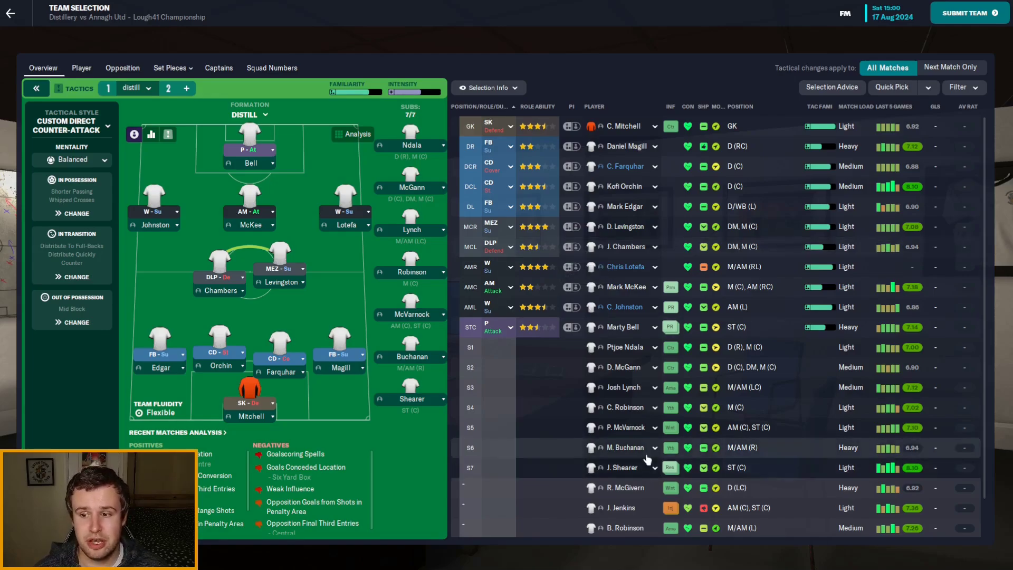
pyautogui.scroll(-3)
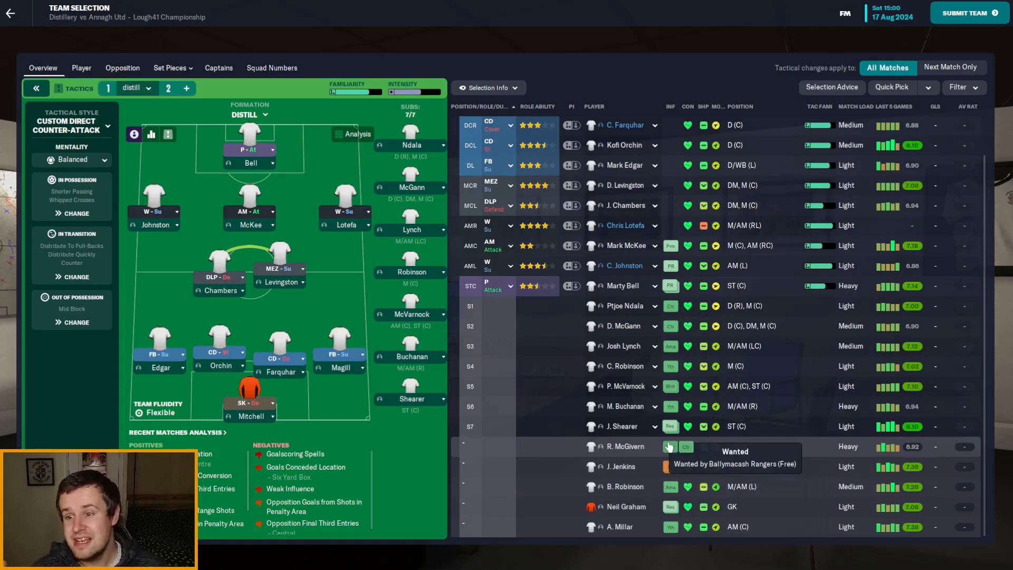
pyautogui.moveTo(652, 457)
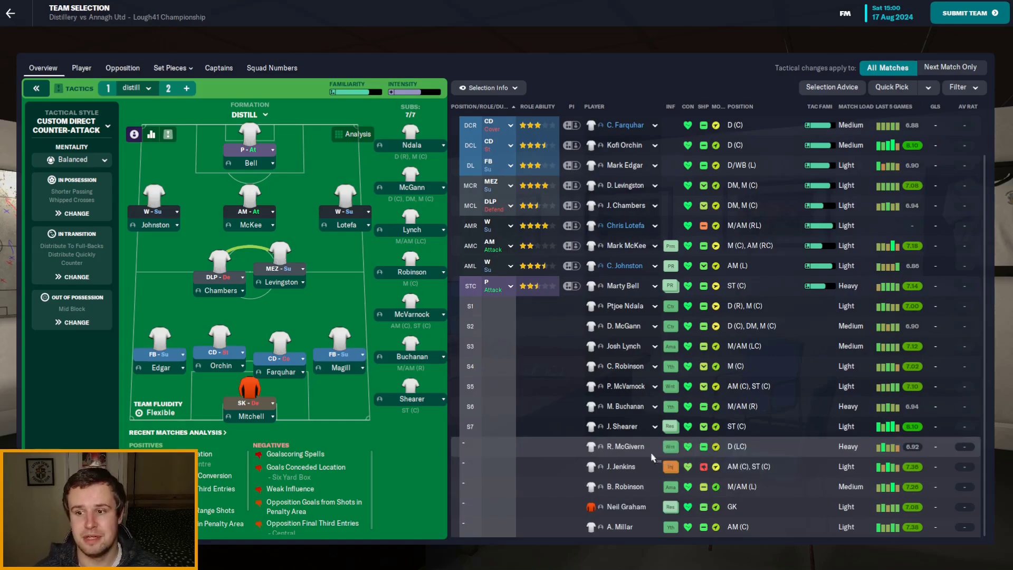
pyautogui.moveTo(643, 366)
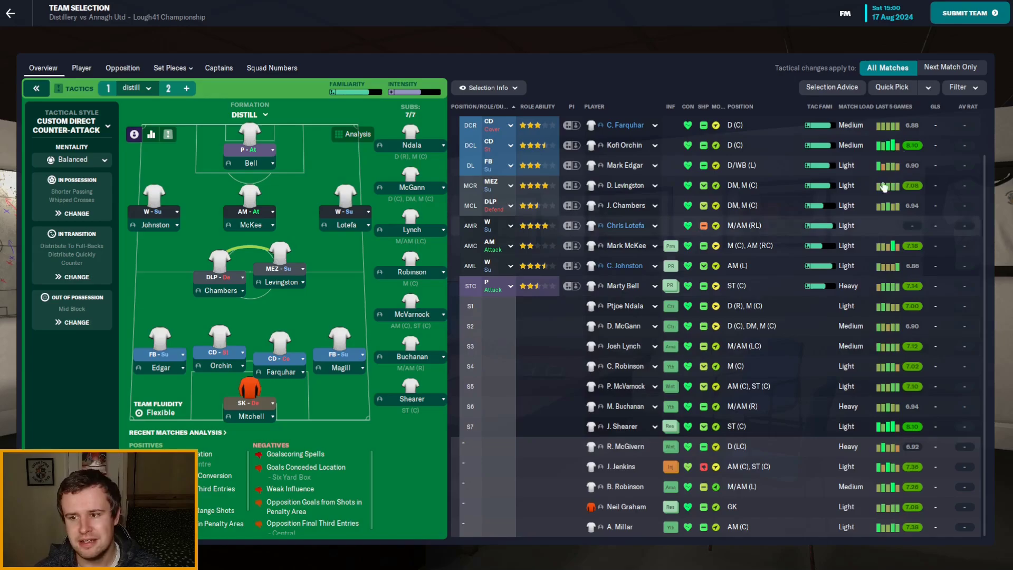
pyautogui.click(969, 13)
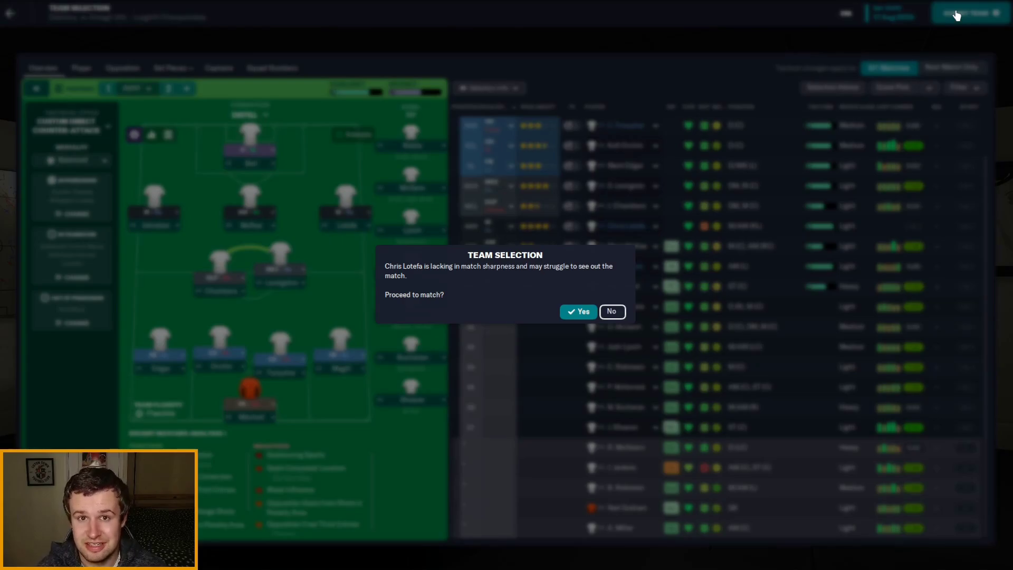
# Confirm Yes on Chris Lotefa's match sharpness warning to submit the team
pyautogui.click(577, 312)
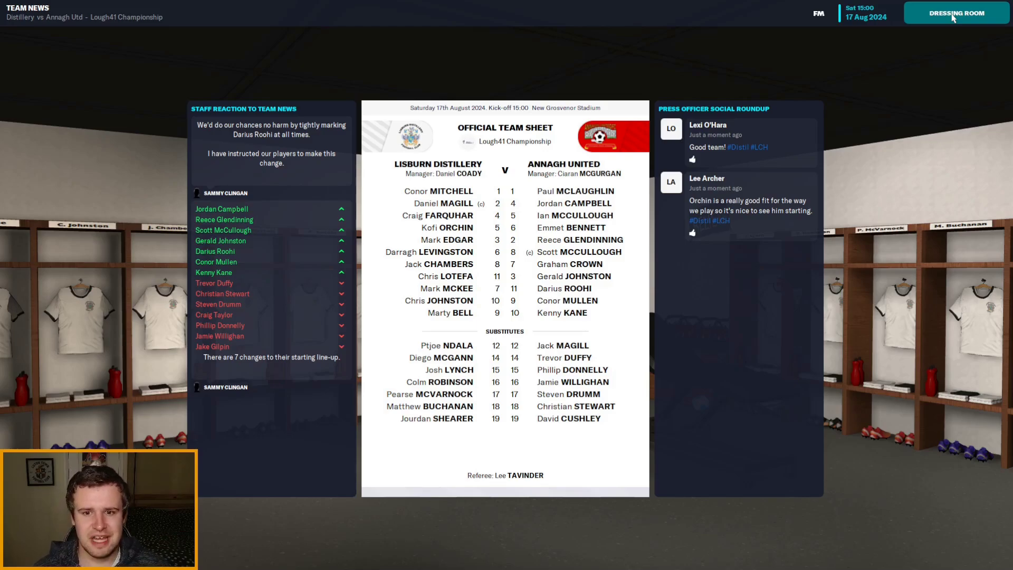
pyautogui.moveTo(956, 13)
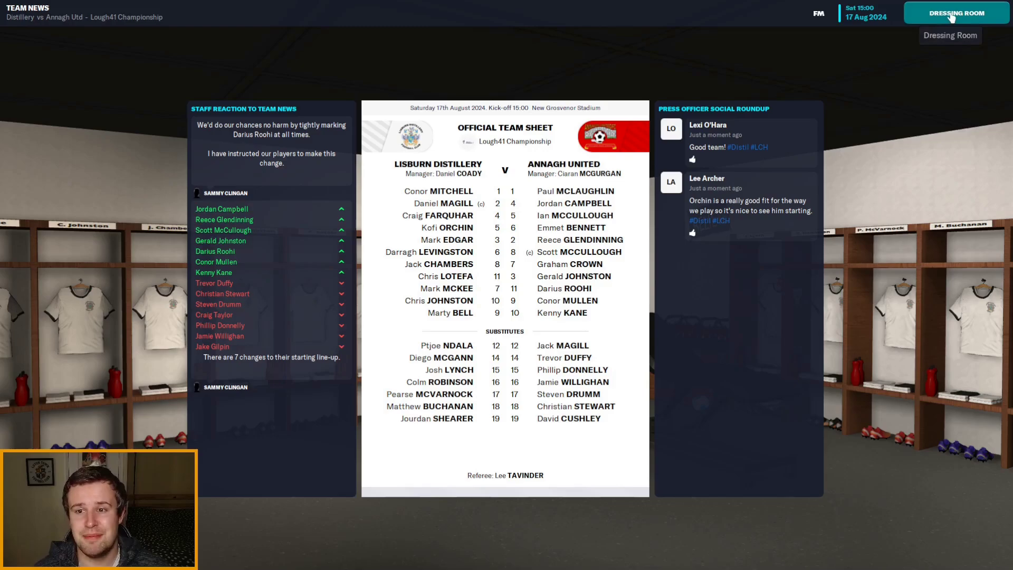
# Leave the team news for the dressing room and play the first half to 0-1
pyautogui.click(956, 12)
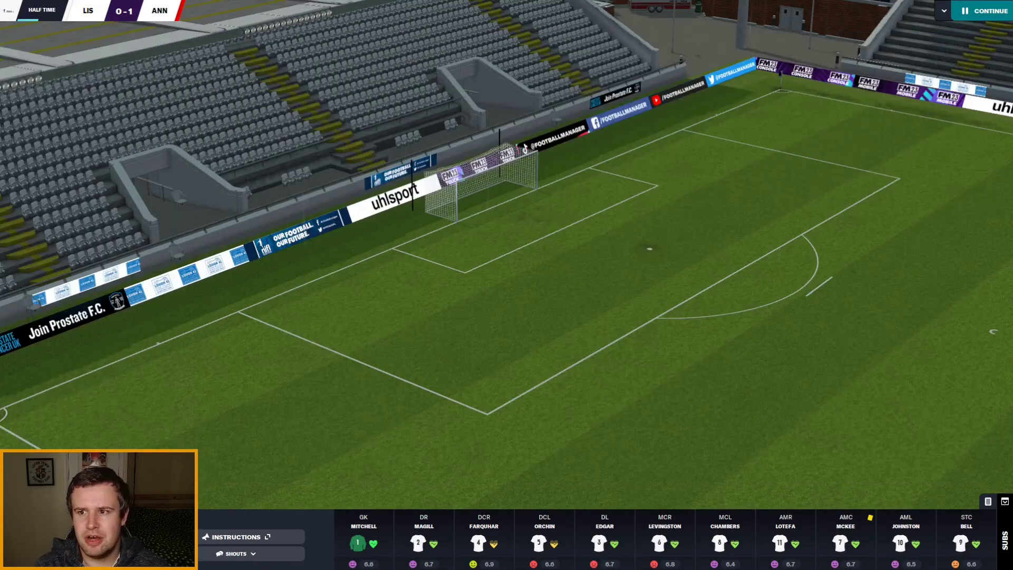
# Continue from half time into the 'better in front of goal' team talk
pyautogui.click(986, 10)
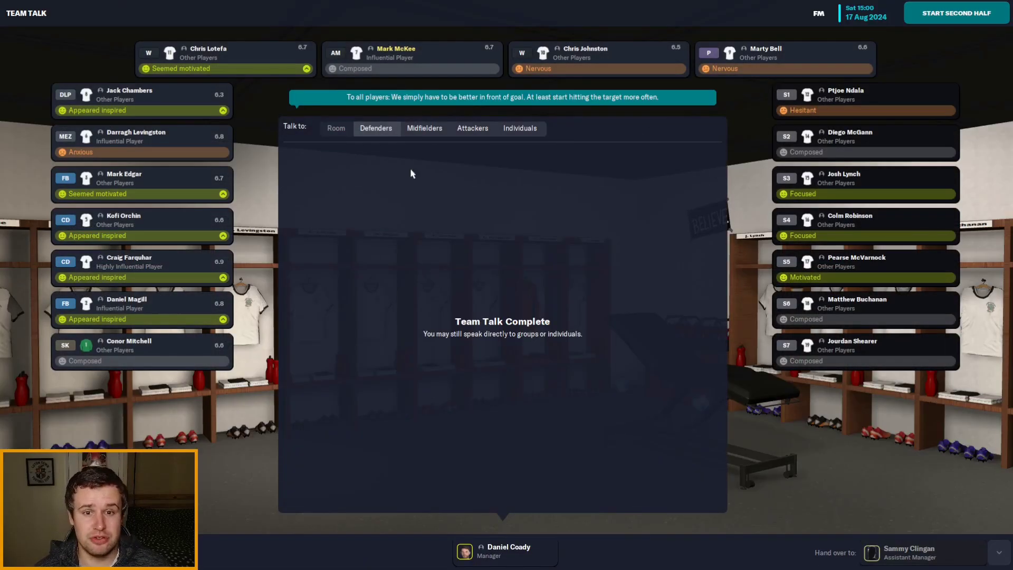
pyautogui.moveTo(959, 13)
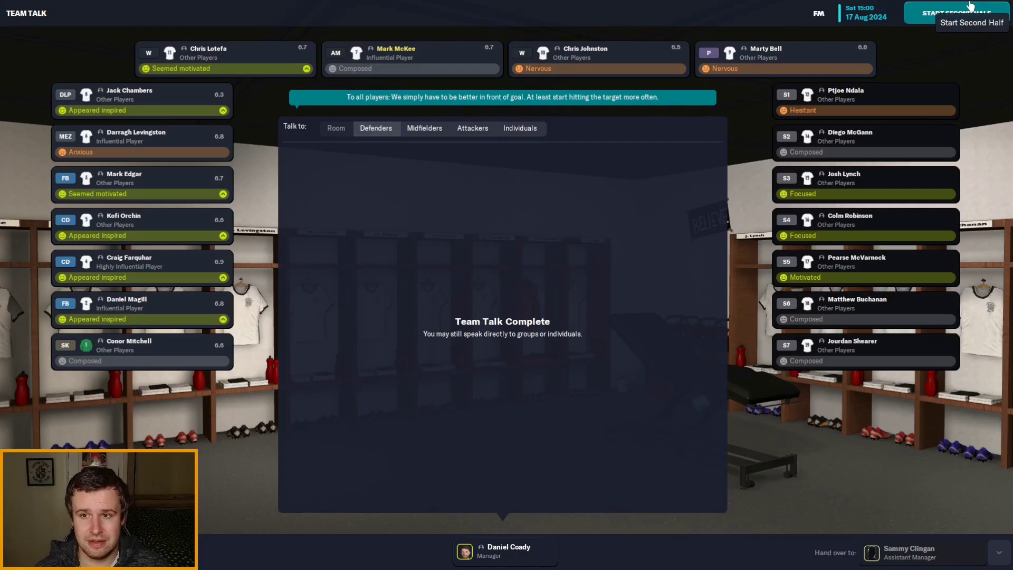
# Start the second half and bring up the touchline shouts while trailing 0-2
pyautogui.click(956, 11)
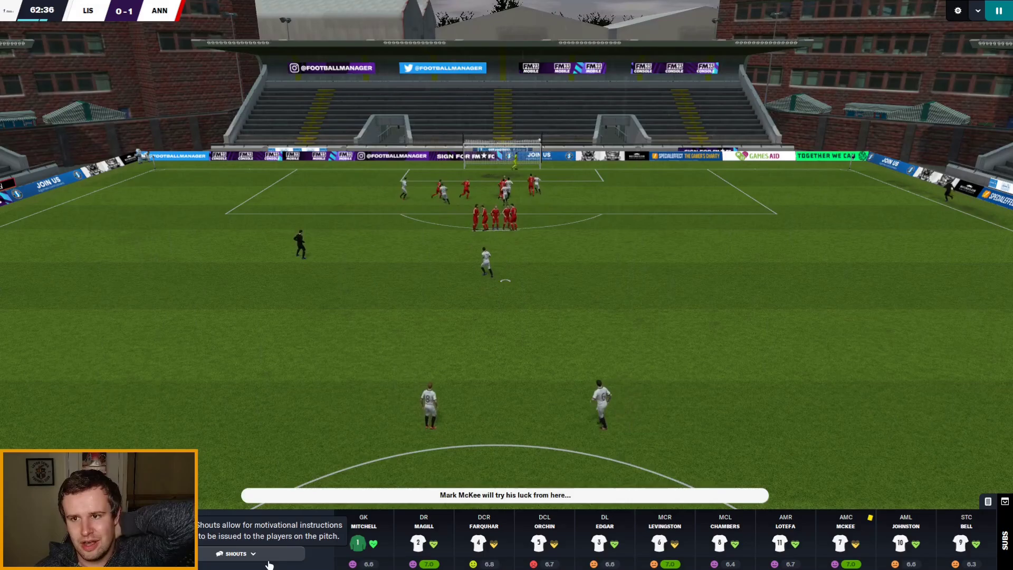
pyautogui.click(234, 553)
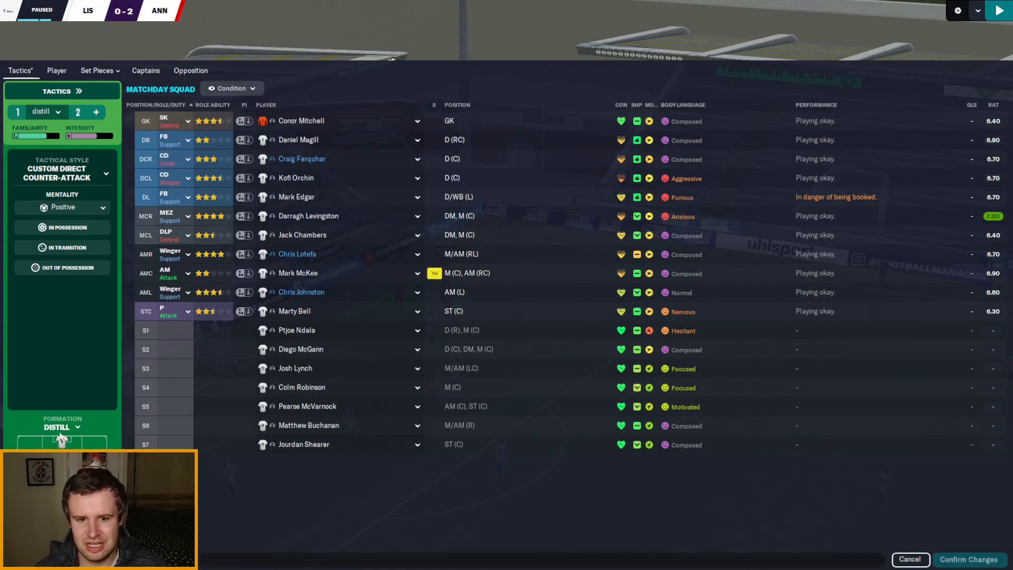
# Raise Distillery's mentality to Attacking on the match tactics screen
pyautogui.click(62, 206)
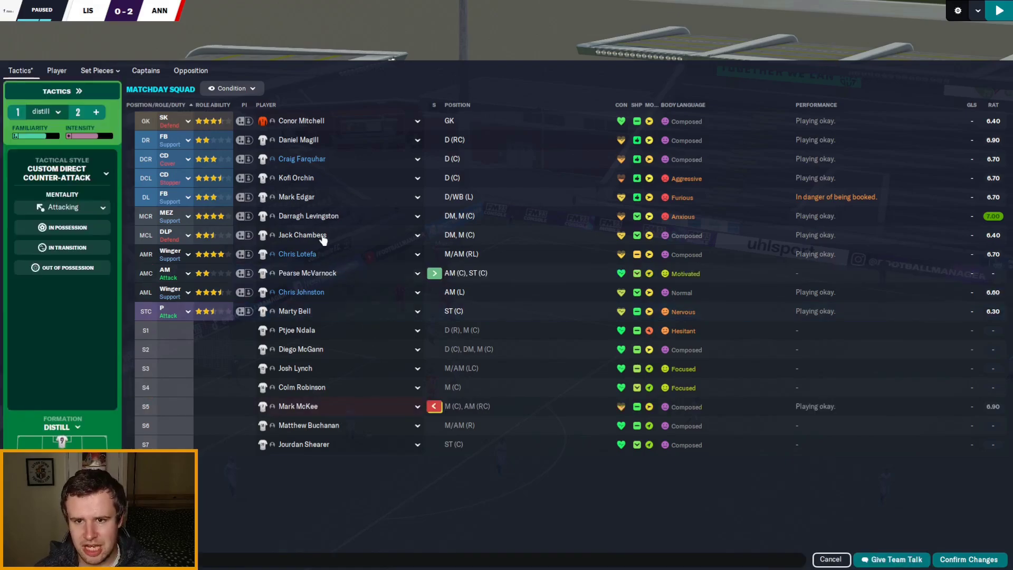
pyautogui.moveTo(346, 368)
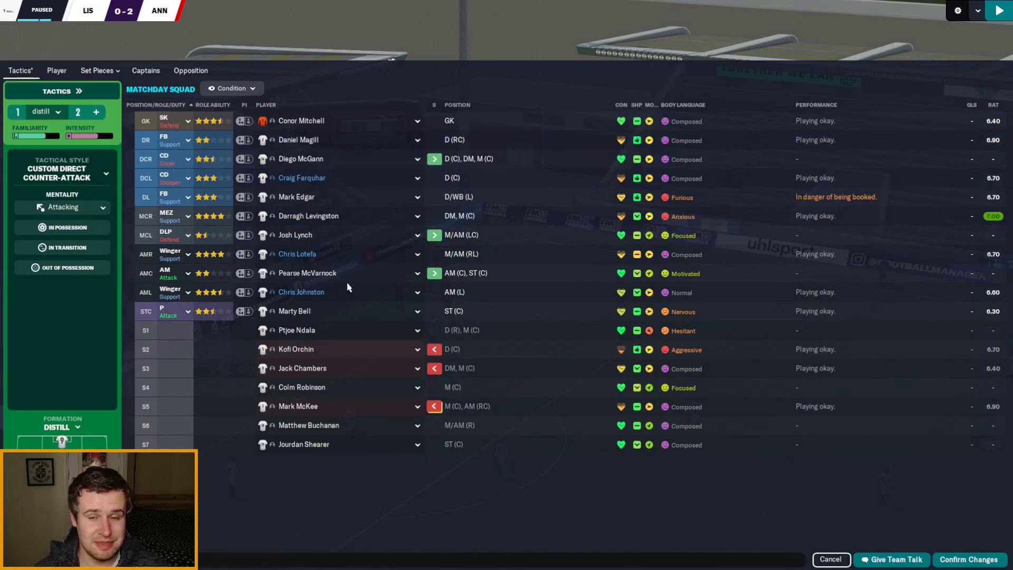
pyautogui.moveTo(347, 253)
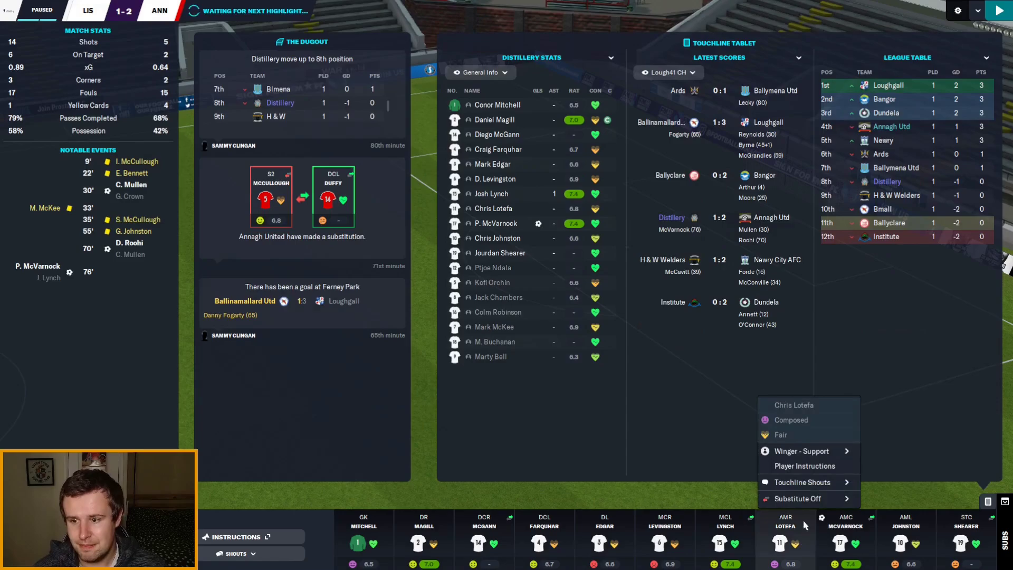
pyautogui.moveTo(808, 498)
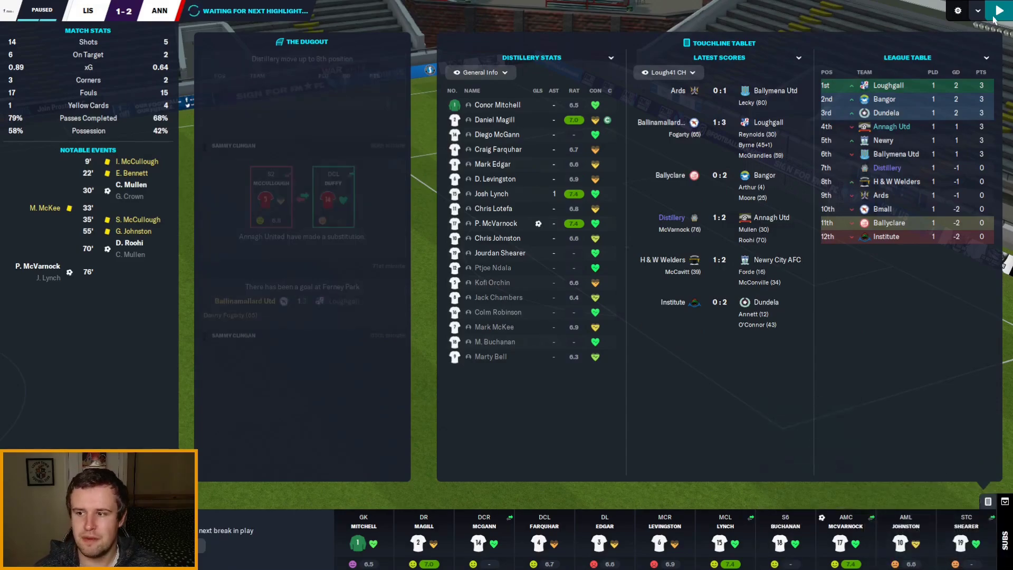
# Resume the match and use touchline shouts through the closing minutes at 1-2
pyautogui.click(998, 11)
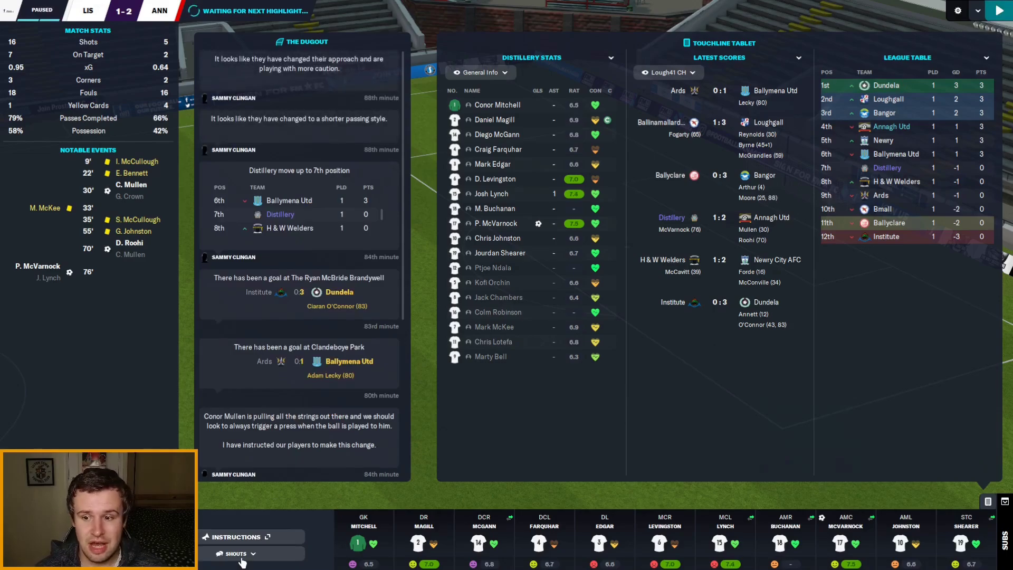
pyautogui.click(235, 553)
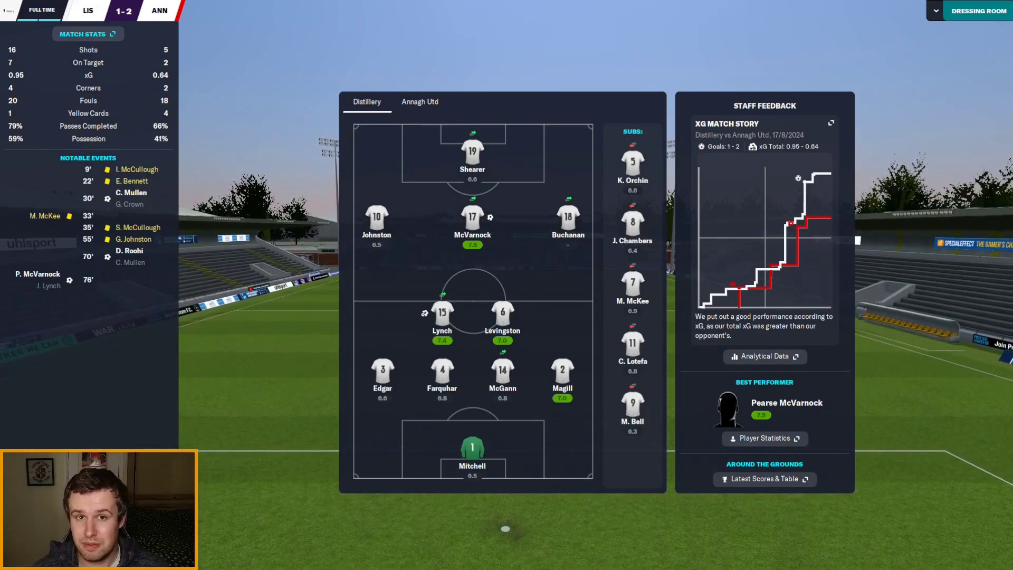
pyautogui.moveTo(979, 10)
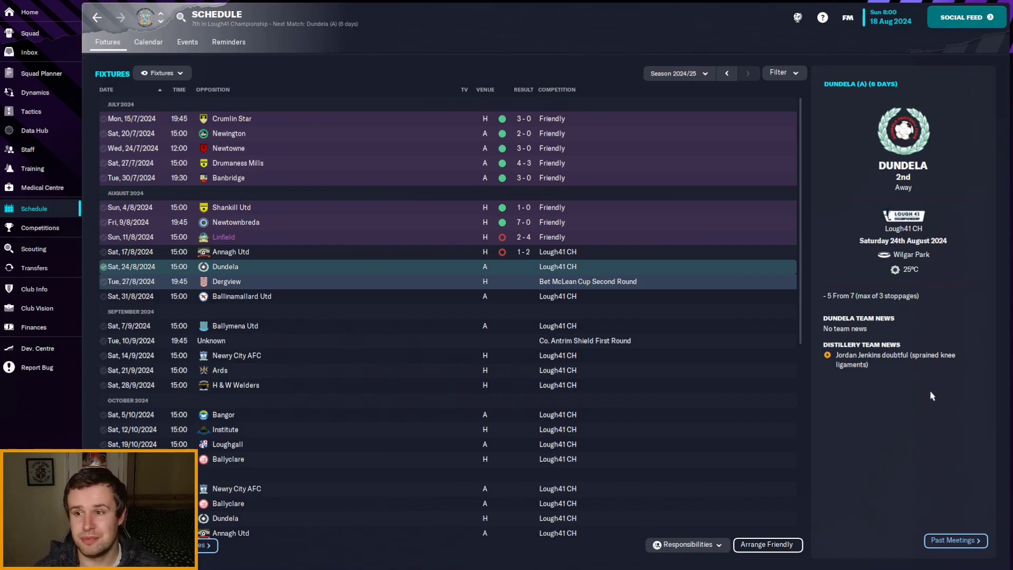
# Advance the calendar to the 1 September transfer deadline, then close it back to the fixtures
pyautogui.click(147, 41)
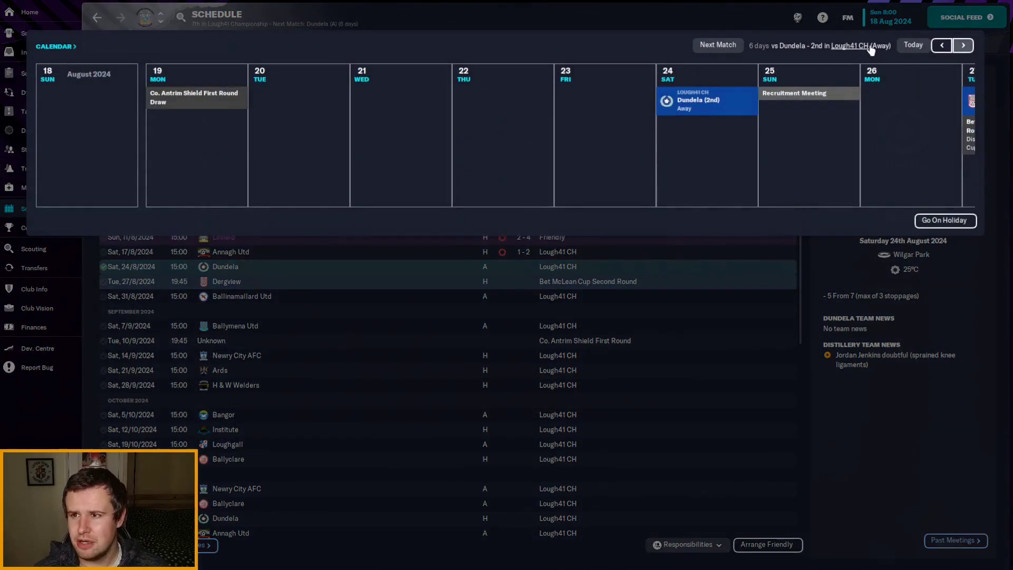
pyautogui.click(962, 45)
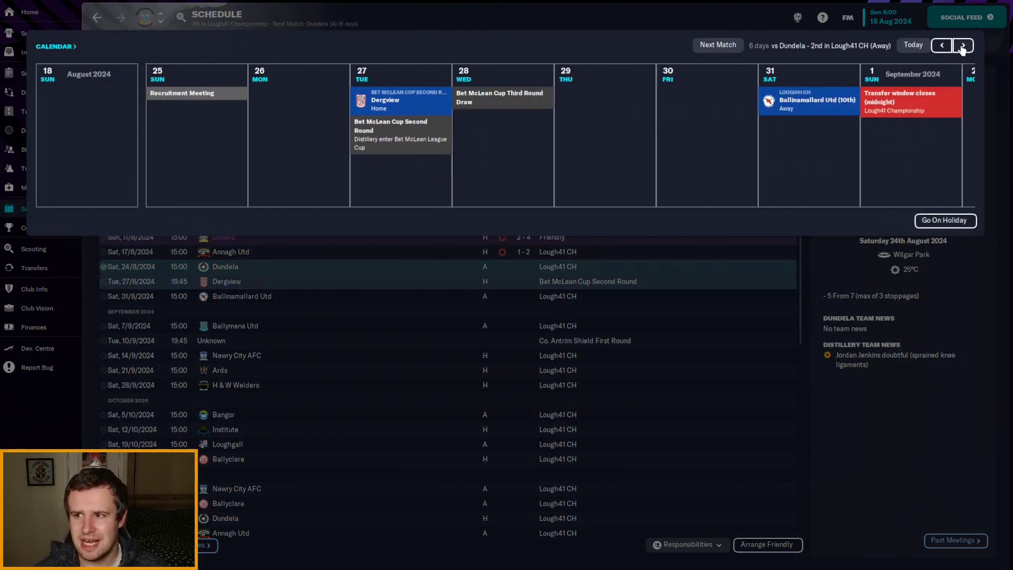
pyautogui.click(963, 46)
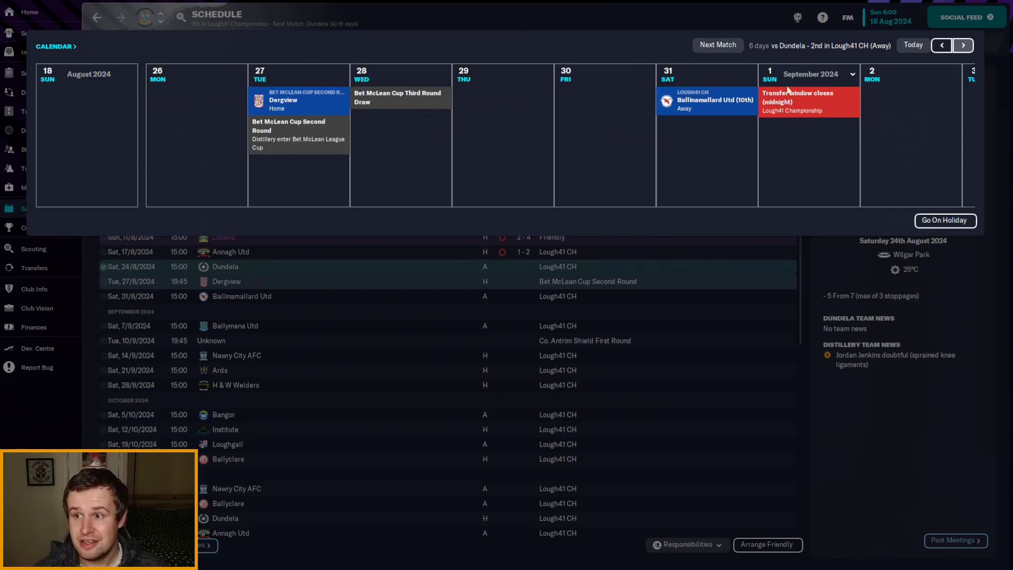
pyautogui.click(107, 41)
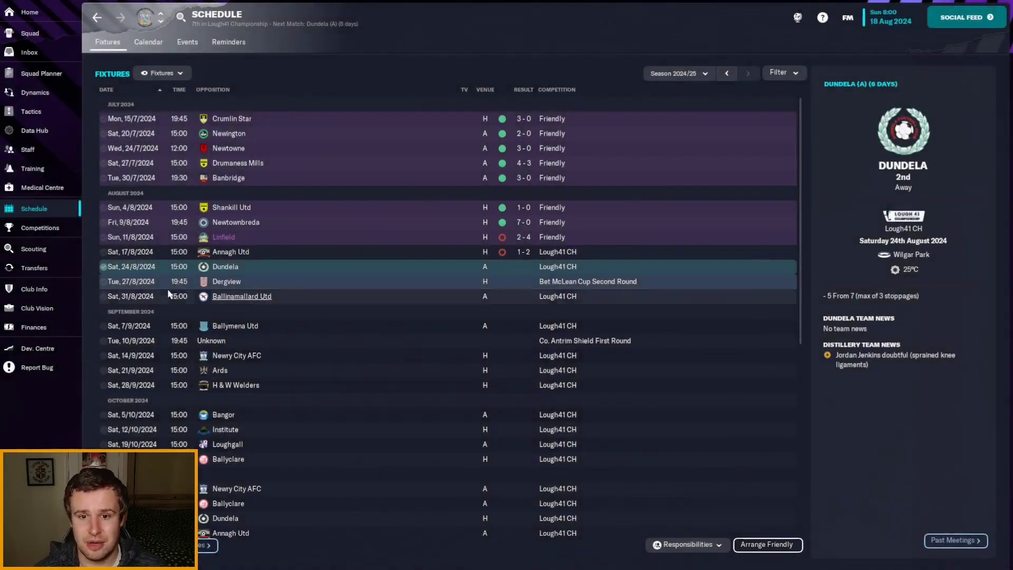